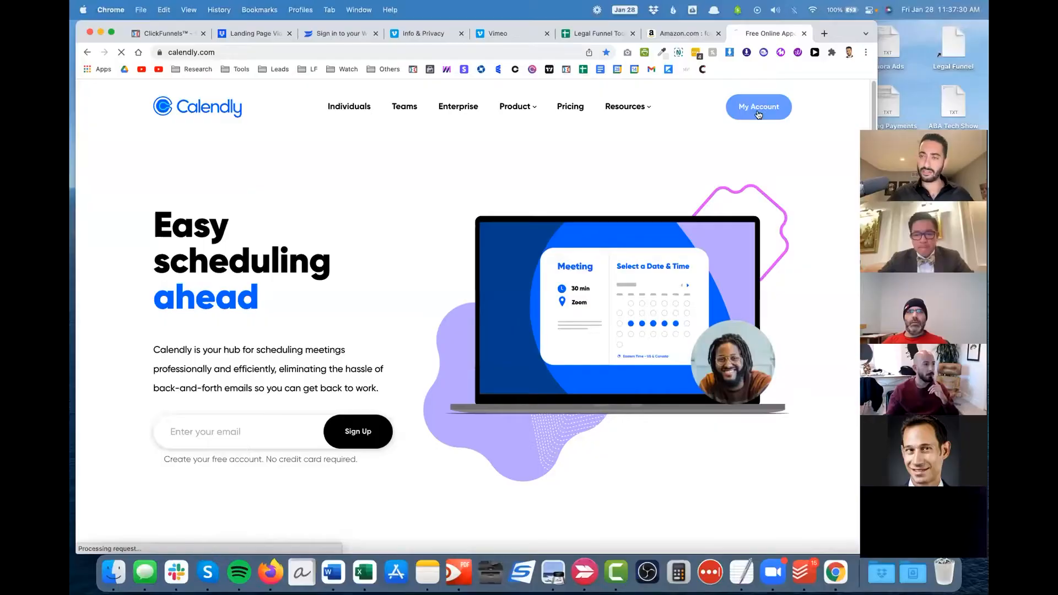
From My Account, open the My Calendly list and switch to a team's event types.
{"action": "left_click", "coordinate": [758, 106]}
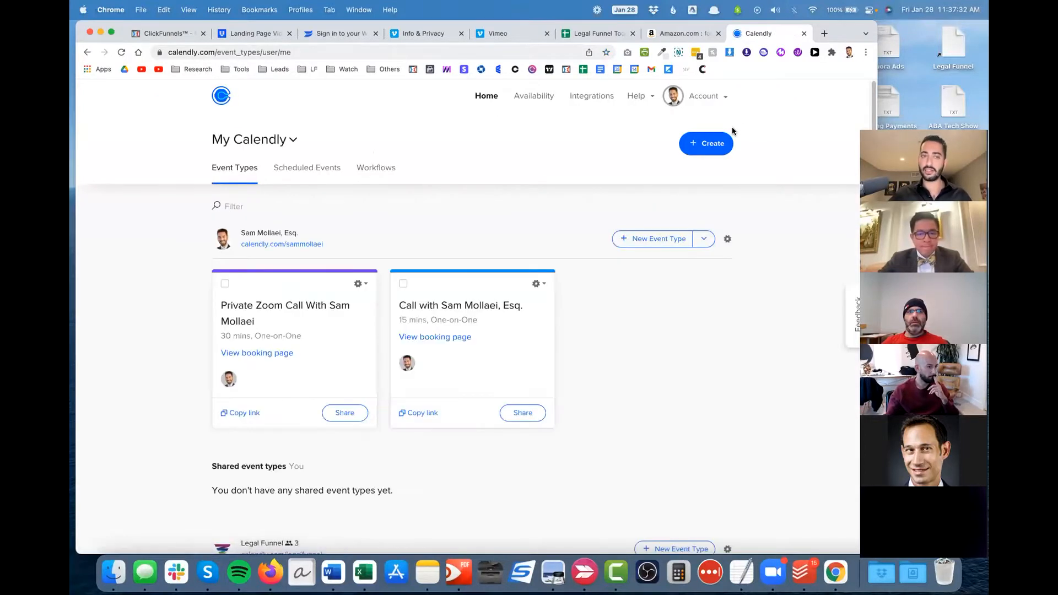
{"action": "mouse_move", "coordinate": [293, 210]}
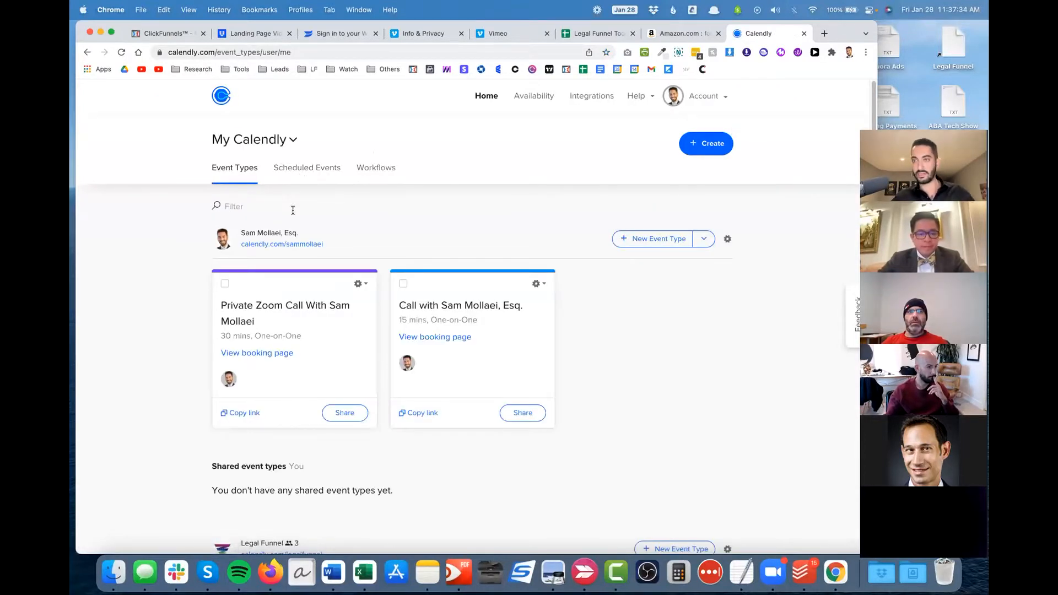
{"action": "right_click", "coordinate": [270, 207]}
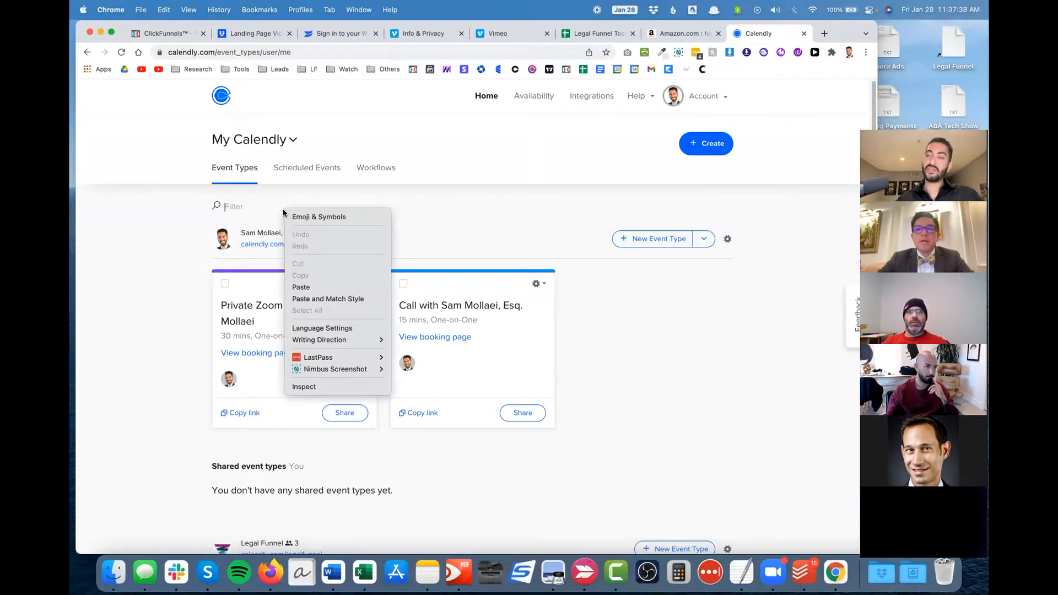
{"action": "mouse_move", "coordinate": [358, 196]}
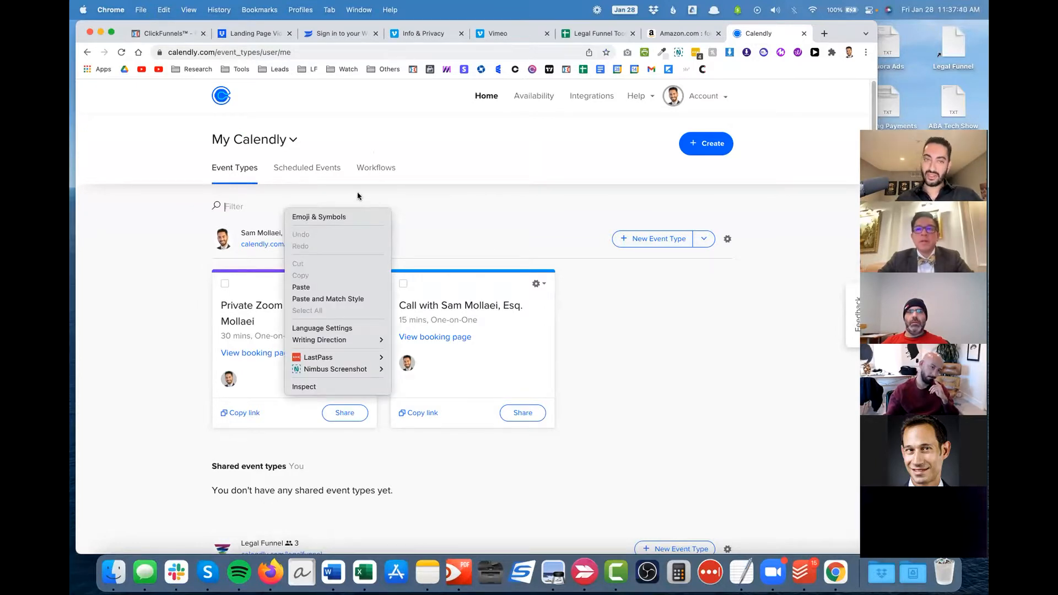
{"action": "left_click", "coordinate": [255, 138]}
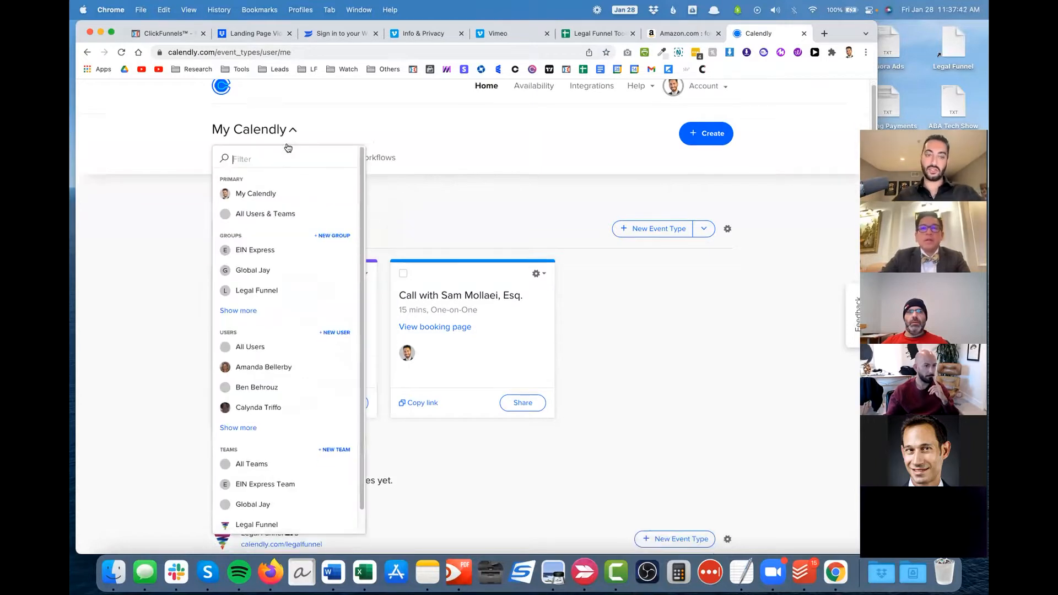
{"action": "scroll", "scroll_direction": "down", "scroll_amount": 3}
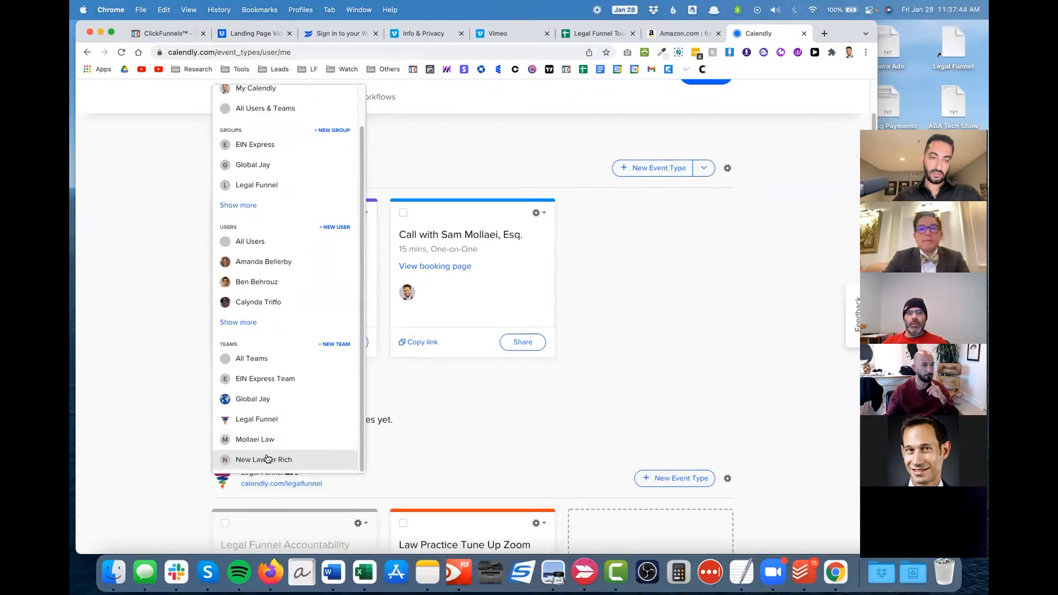
{"action": "left_click", "coordinate": [255, 439]}
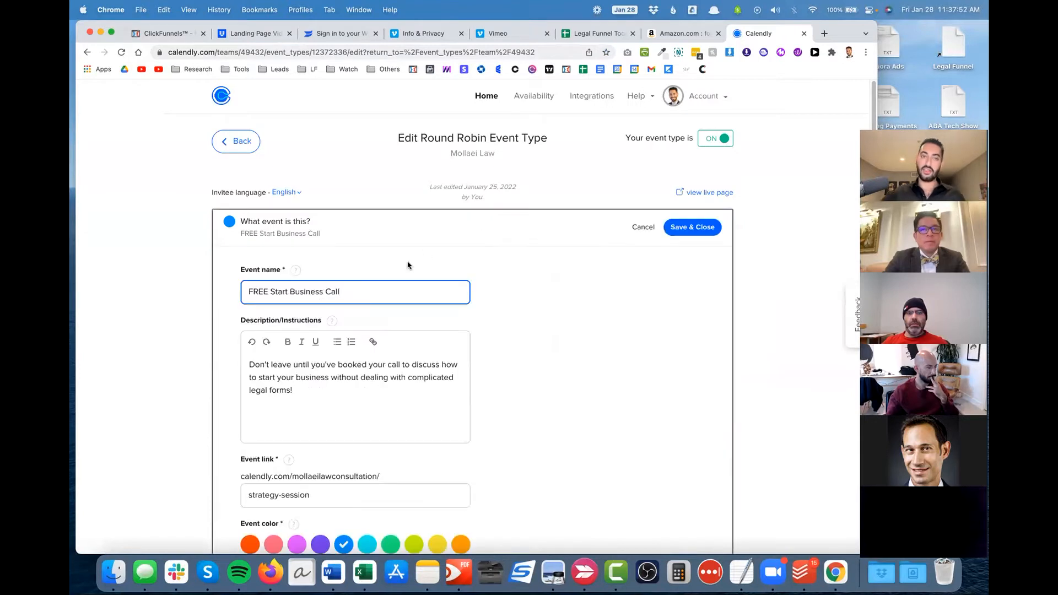
{"action": "mouse_move", "coordinate": [404, 270]}
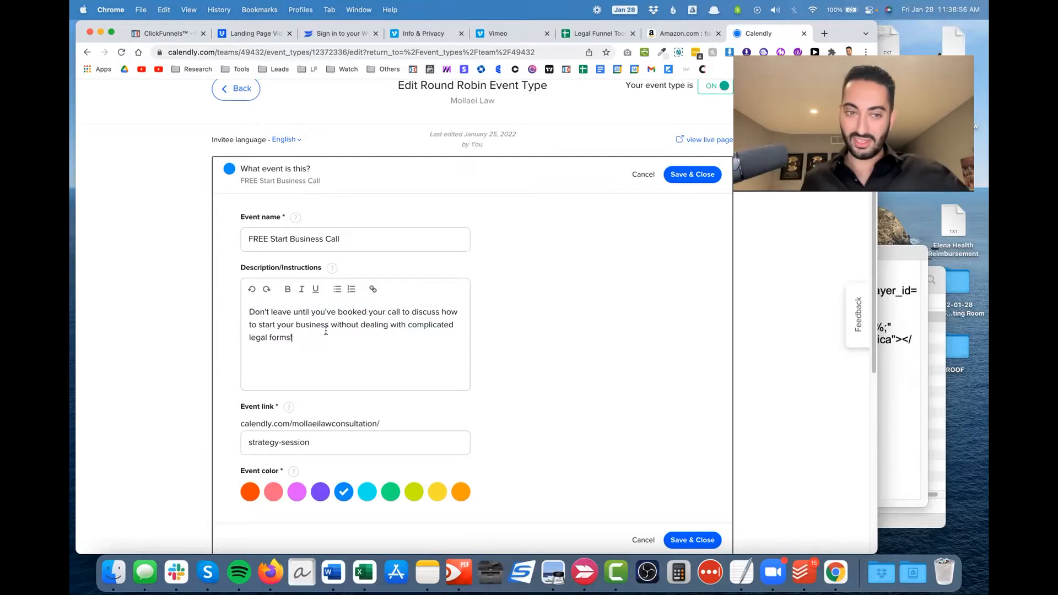
Scroll past the event's name, description and link, then expand Team Members & Location.
{"action": "scroll", "scroll_direction": "down", "scroll_amount": 3}
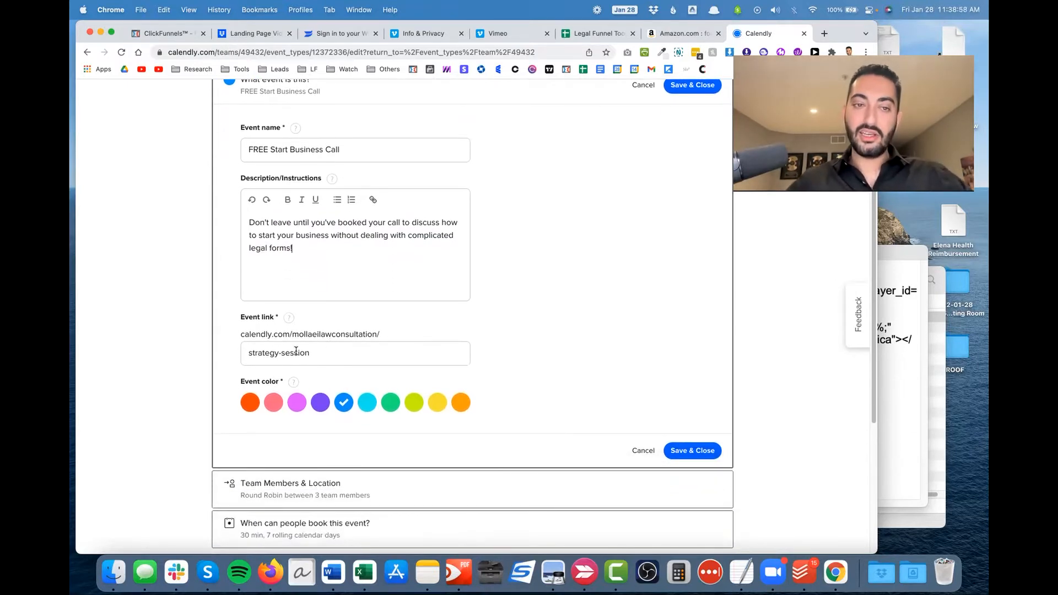
{"action": "scroll", "scroll_direction": "down", "scroll_amount": 3}
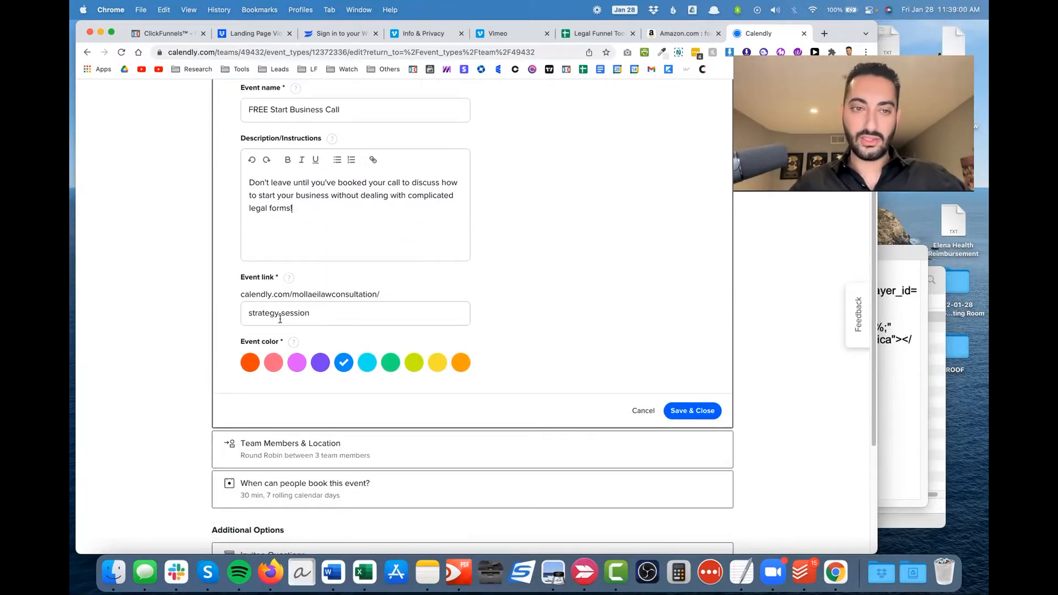
{"action": "left_click", "coordinate": [291, 449]}
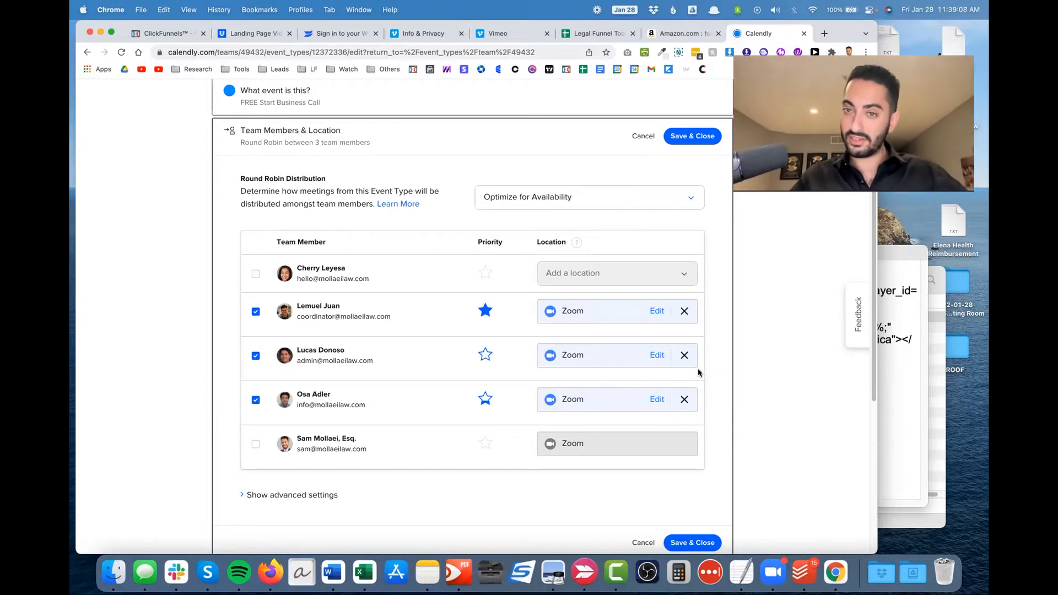
{"action": "mouse_move", "coordinate": [643, 368]}
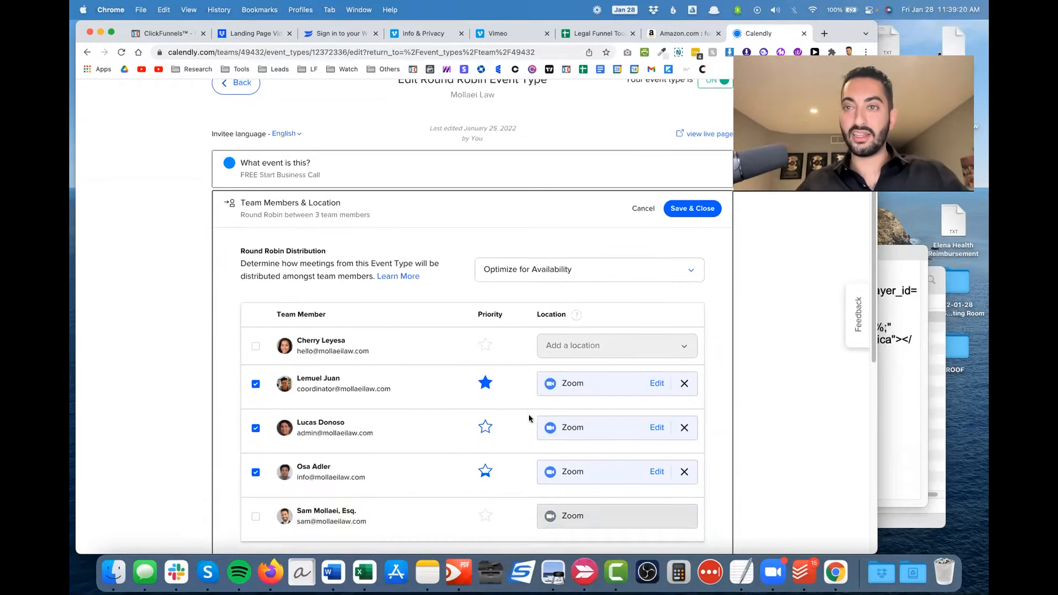
{"action": "scroll", "scroll_direction": "down", "scroll_amount": 3}
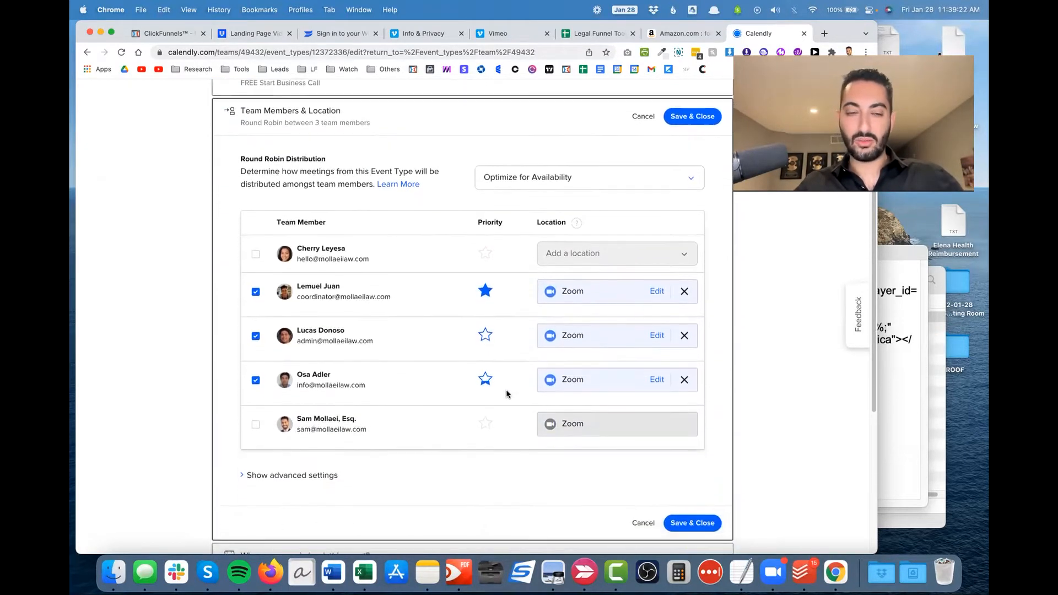
Expand 'When can people book' and review 7 days ahead, 30 min, and host hours.
{"action": "left_click", "coordinate": [291, 475]}
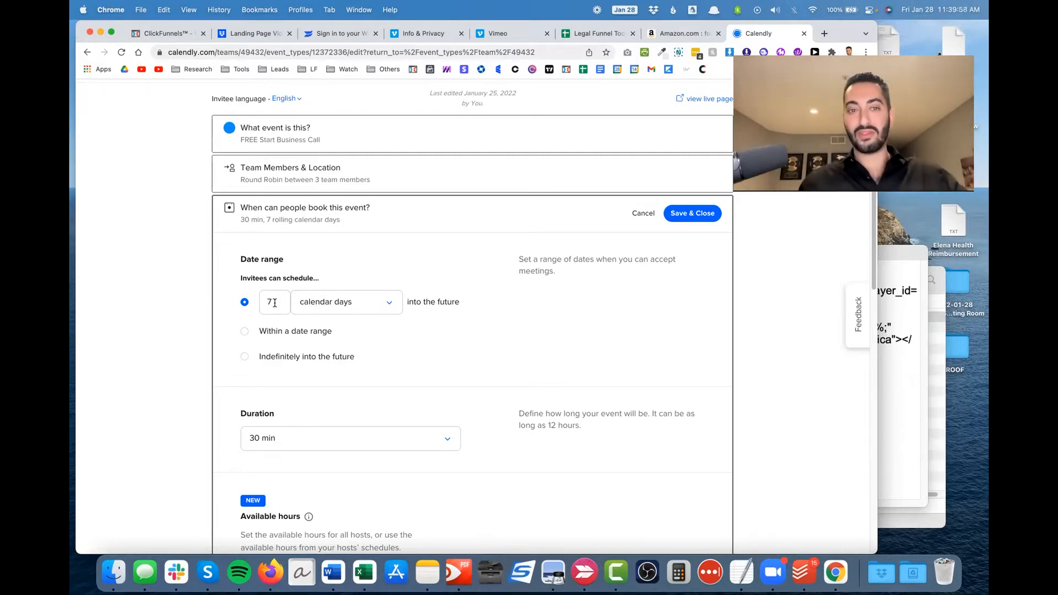
{"action": "scroll", "scroll_direction": "down", "scroll_amount": 3}
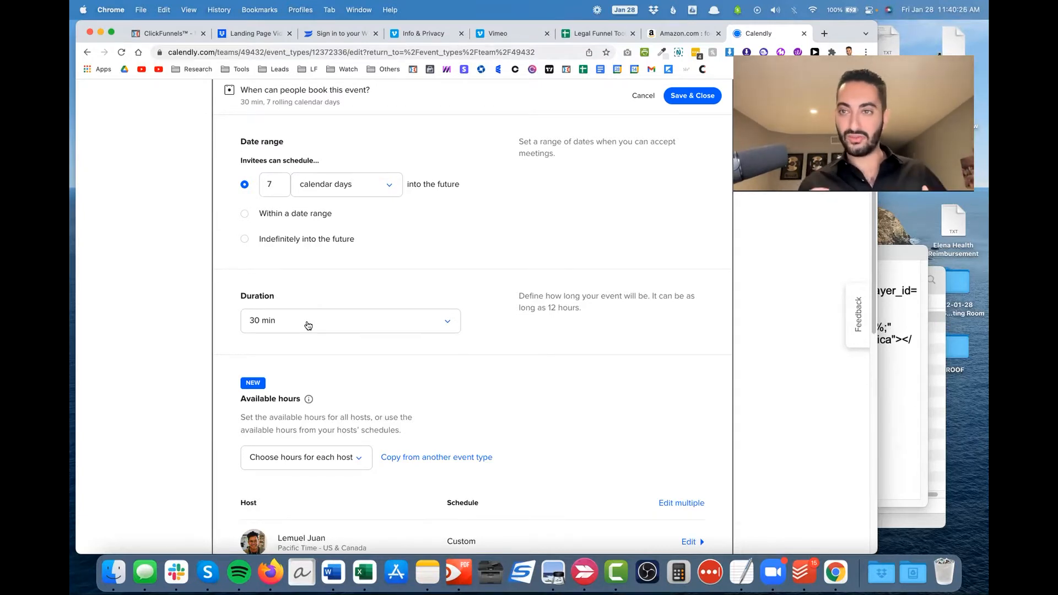
{"action": "scroll", "scroll_direction": "down", "scroll_amount": 3}
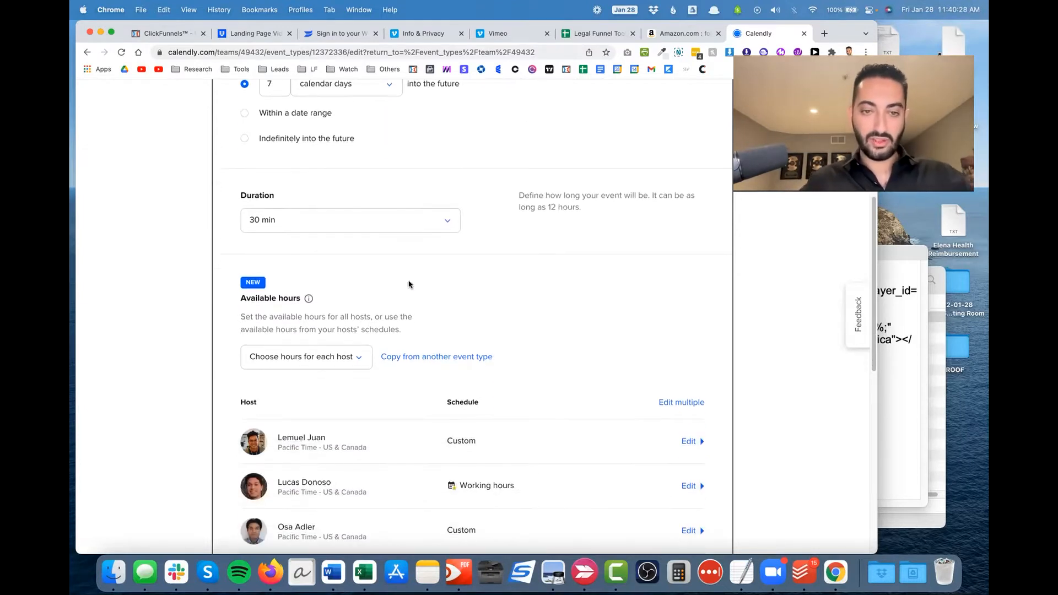
{"action": "scroll", "scroll_direction": "down", "scroll_amount": 3}
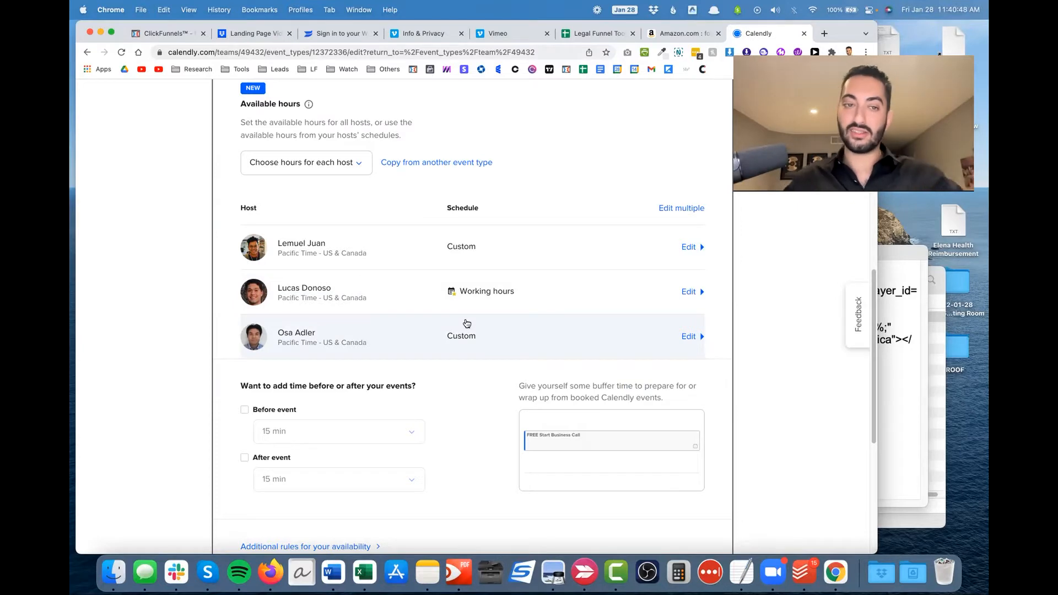
Scroll past buffers, start increments, scheduling conditions, time zone and secret event to Invitee Questions.
{"action": "scroll", "scroll_direction": "down", "scroll_amount": 3}
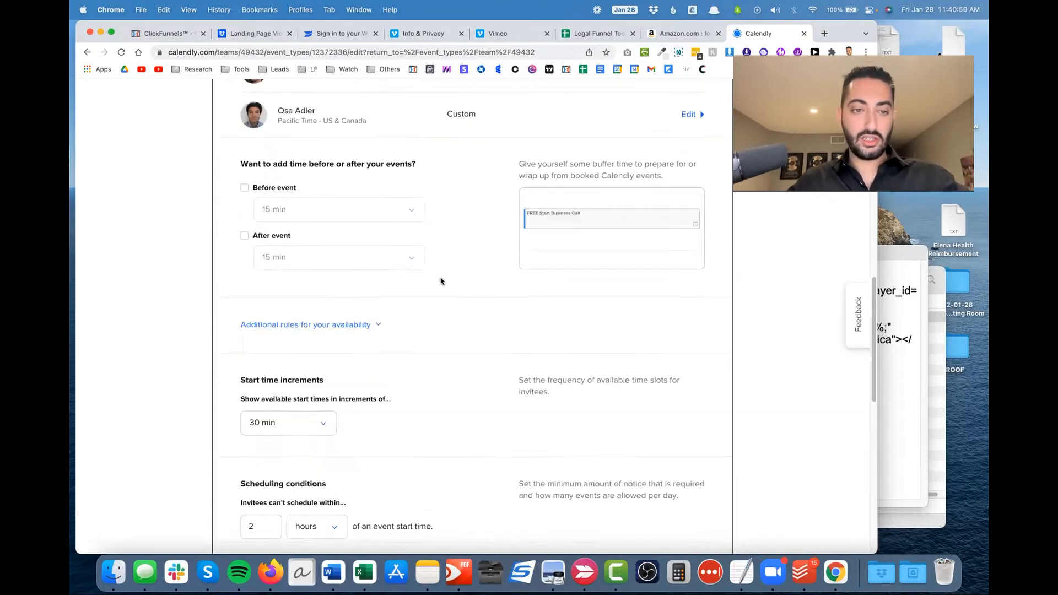
{"action": "scroll", "scroll_direction": "down", "scroll_amount": 3}
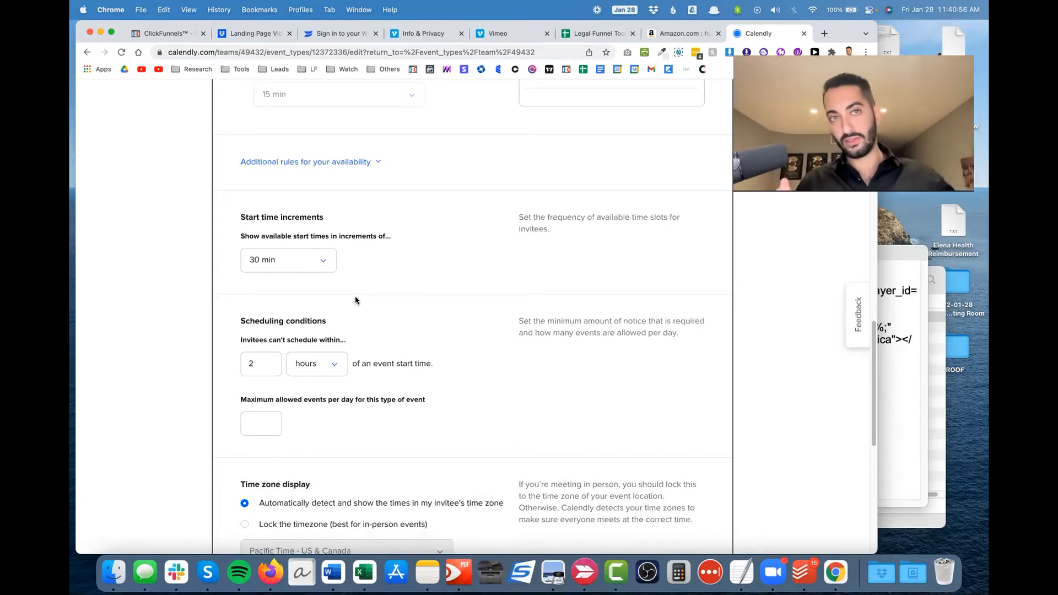
{"action": "mouse_move", "coordinate": [313, 276]}
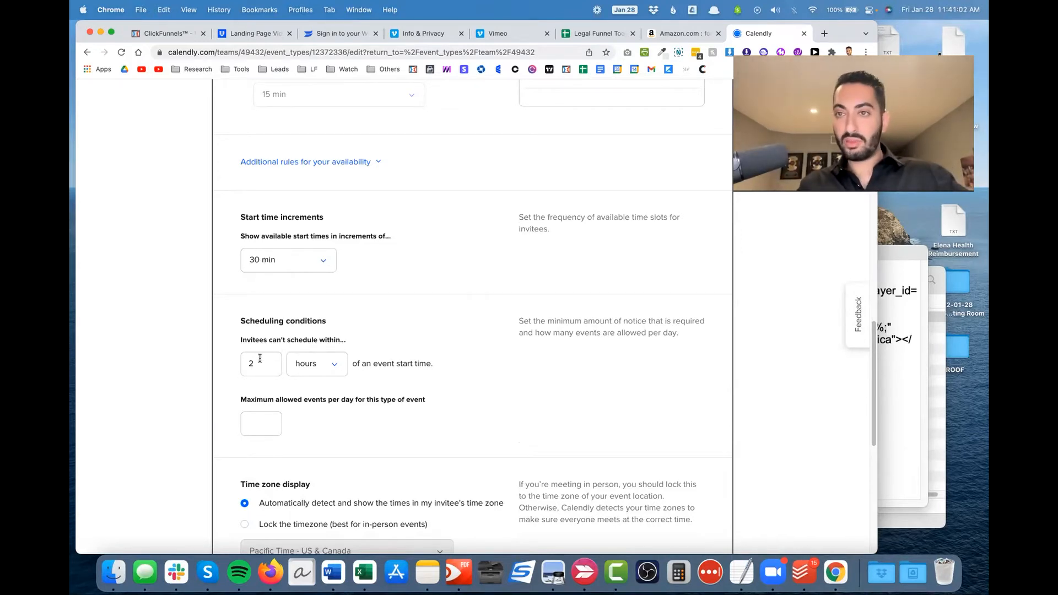
{"action": "scroll", "scroll_direction": "down", "scroll_amount": 3}
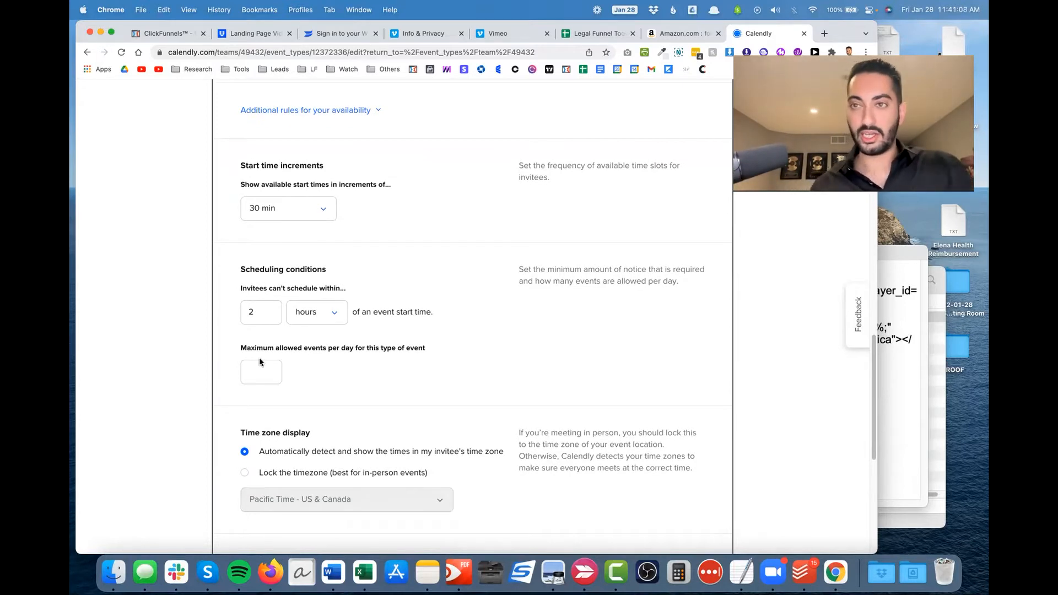
{"action": "scroll", "scroll_direction": "down", "scroll_amount": 3}
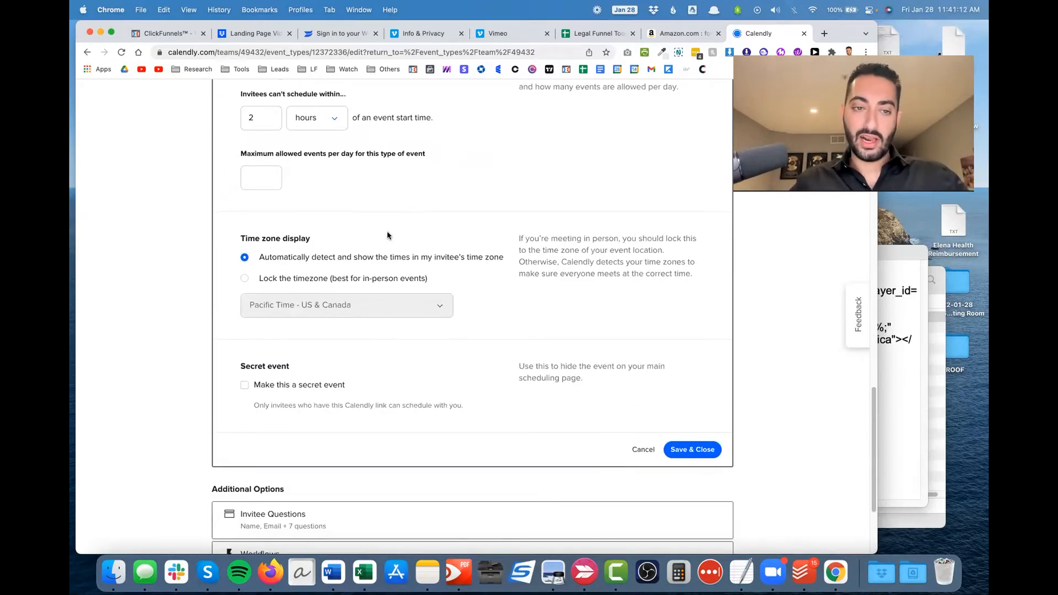
{"action": "scroll", "scroll_direction": "down", "scroll_amount": 3}
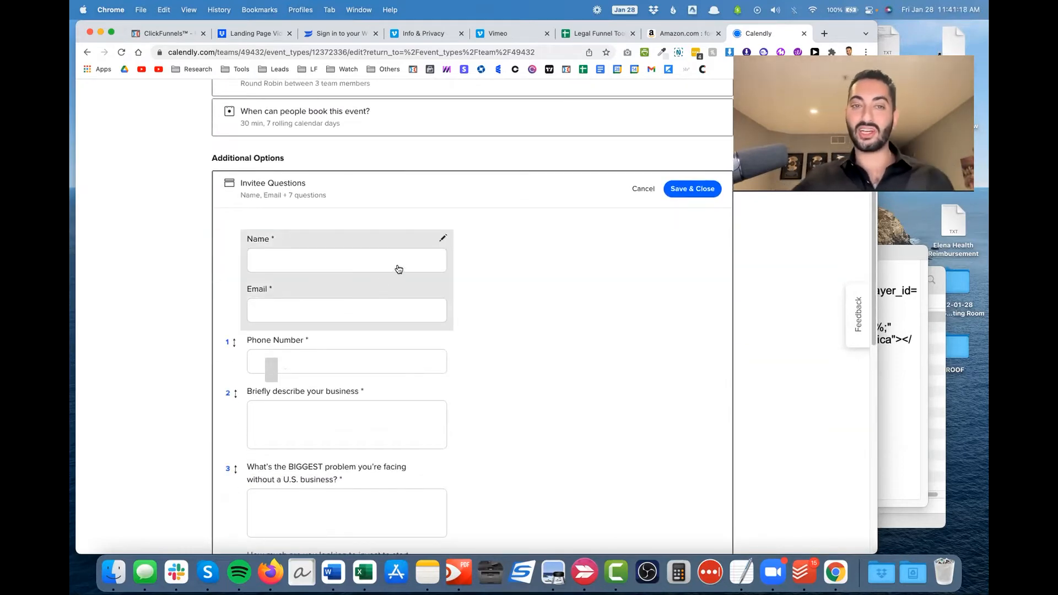
{"action": "left_click", "coordinate": [442, 238]}
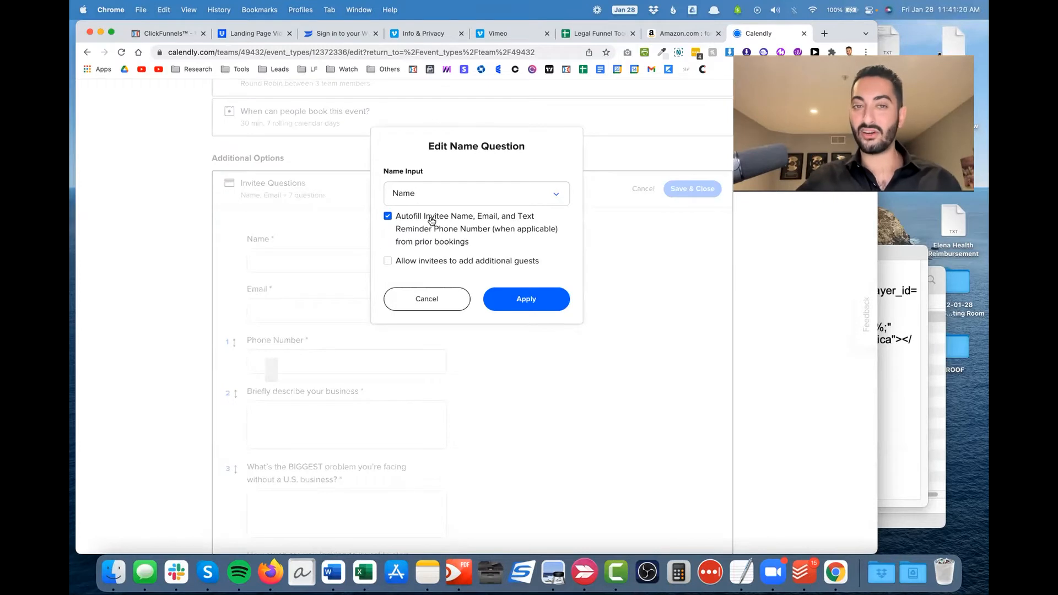
{"action": "mouse_move", "coordinate": [431, 270]}
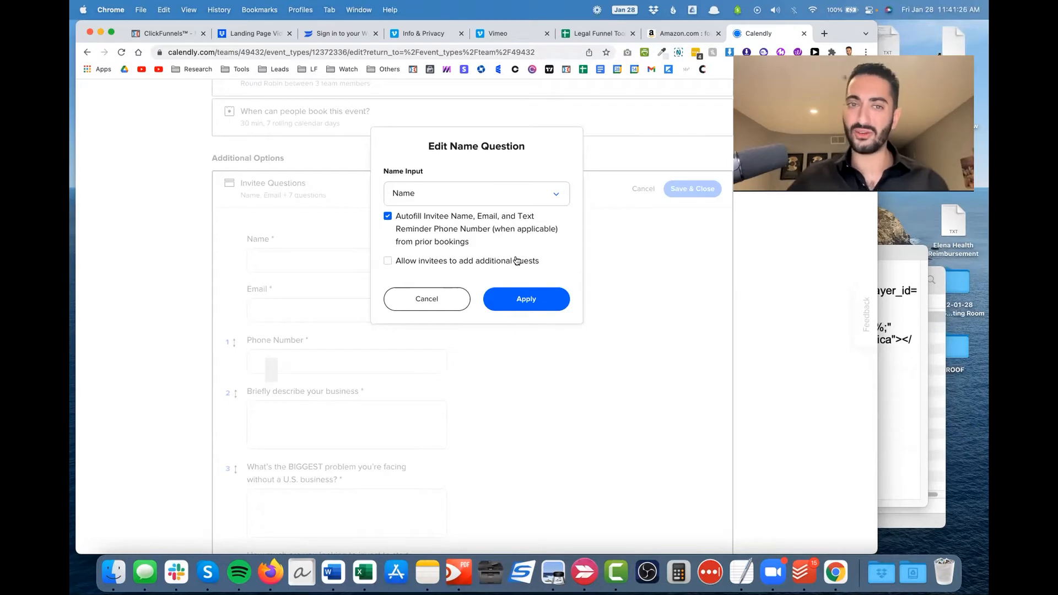
{"action": "mouse_move", "coordinate": [449, 267]}
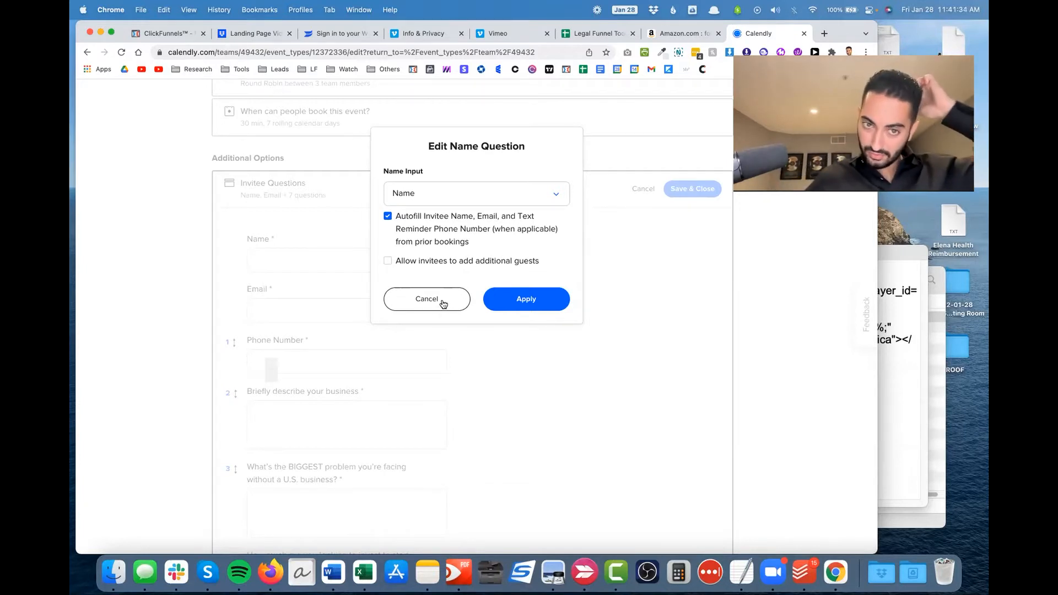
{"action": "left_click", "coordinate": [426, 298]}
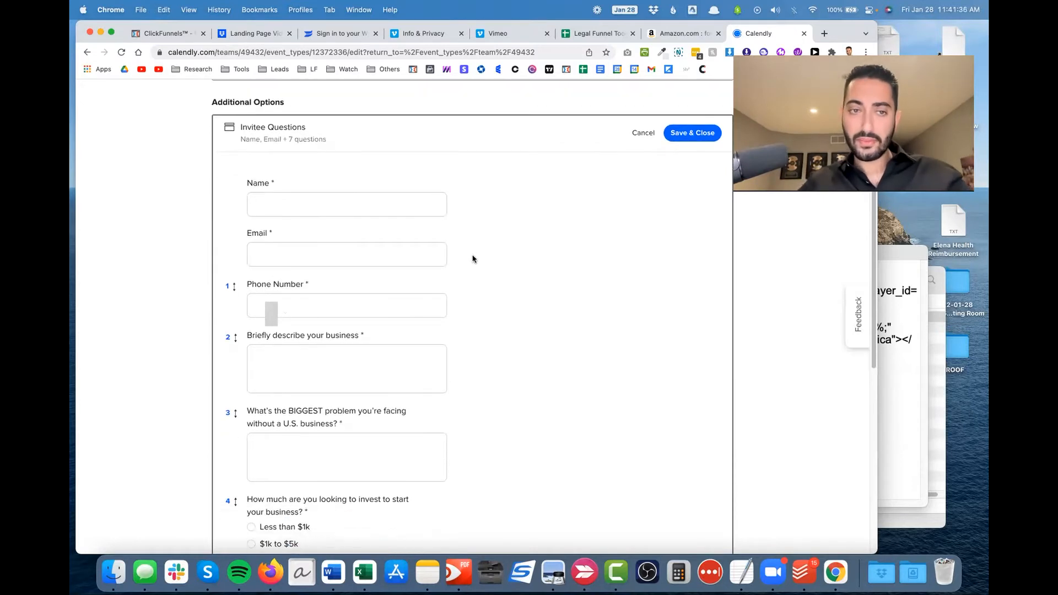
Scroll through all invitee questions until the collapsed overview shows Name, Email plus 7 questions.
{"action": "scroll", "scroll_direction": "down", "scroll_amount": 3}
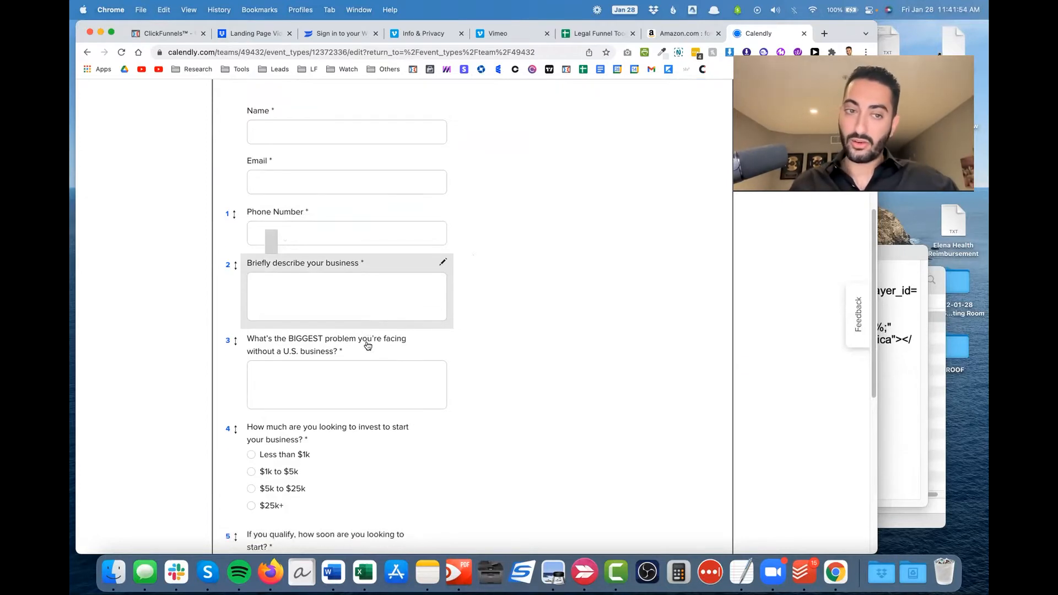
{"action": "scroll", "scroll_direction": "down", "scroll_amount": 3}
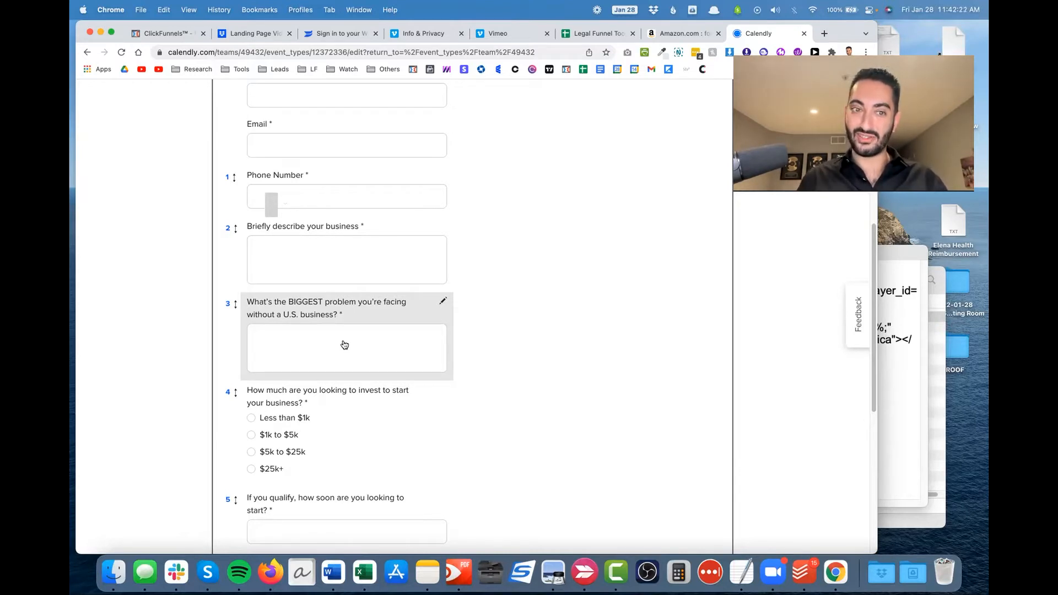
{"action": "scroll", "scroll_direction": "down", "scroll_amount": 3}
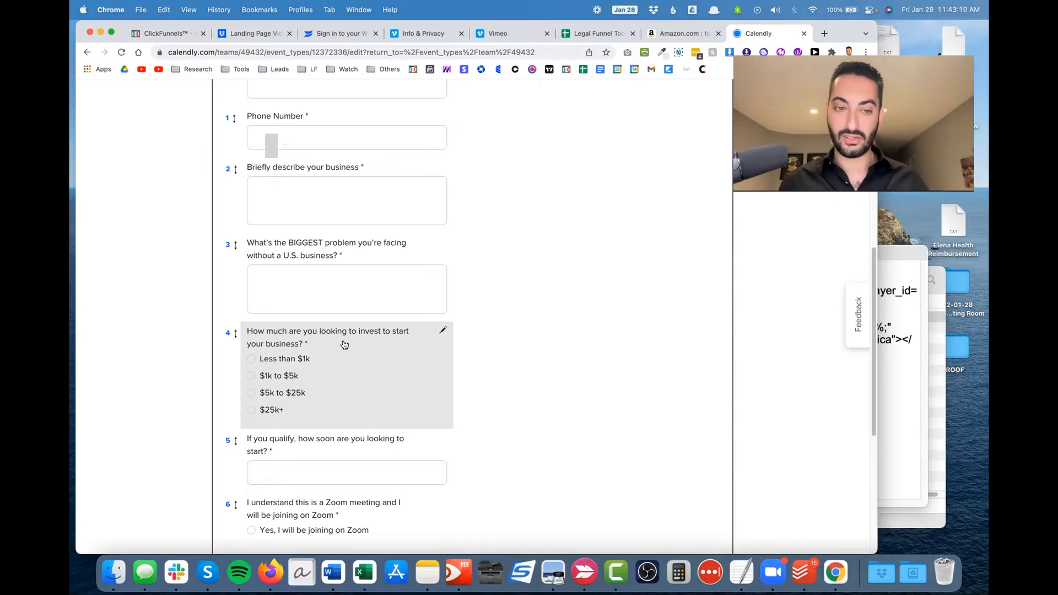
{"action": "scroll", "scroll_direction": "down", "scroll_amount": 3}
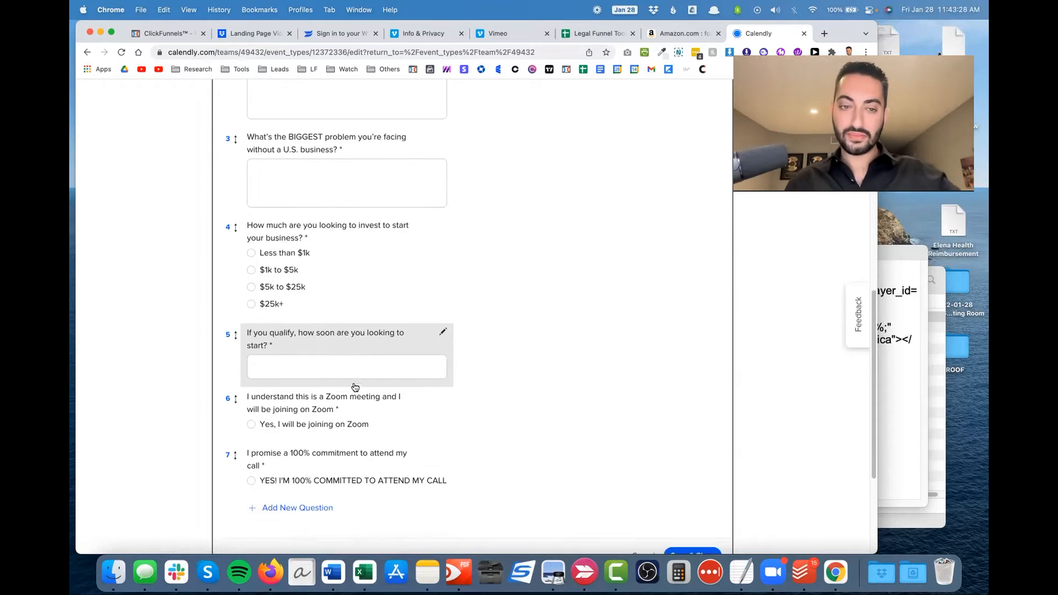
{"action": "scroll", "scroll_direction": "down", "scroll_amount": 3}
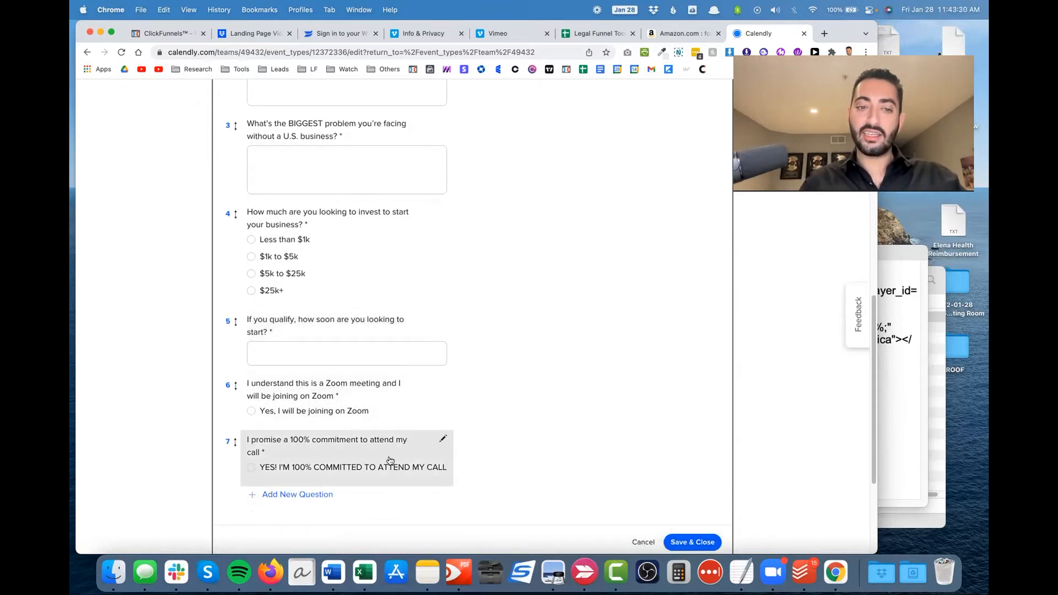
{"action": "scroll", "scroll_direction": "down", "scroll_amount": 3}
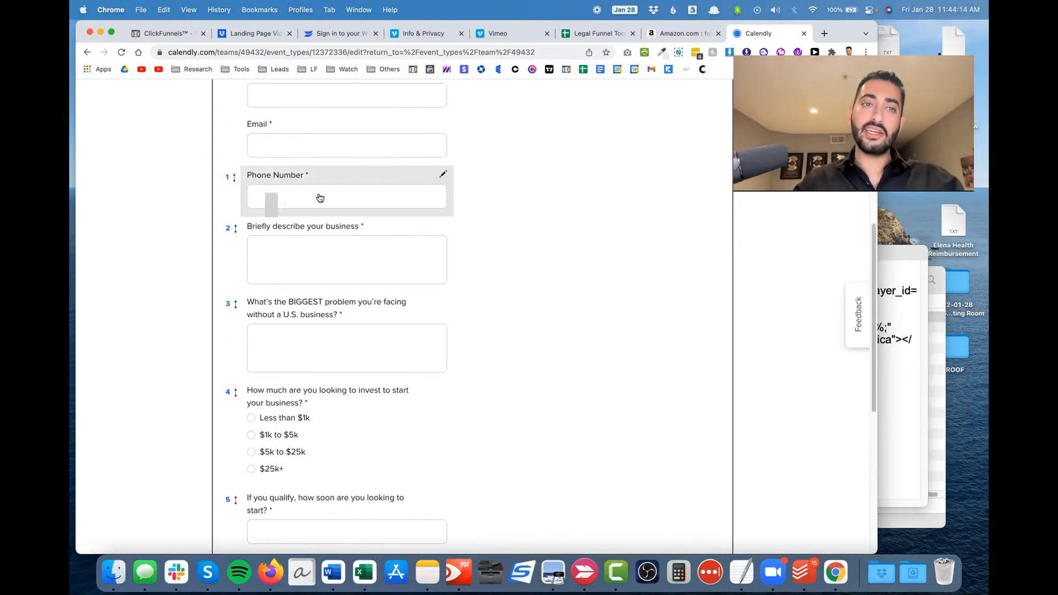
{"action": "scroll", "scroll_direction": "down", "scroll_amount": 3}
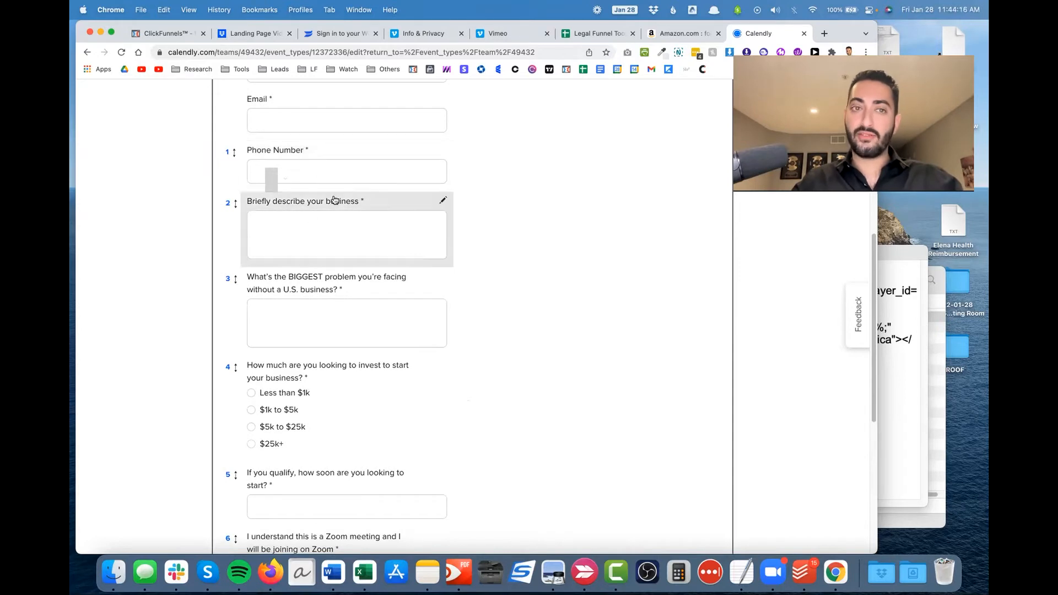
{"action": "mouse_move", "coordinate": [330, 178]}
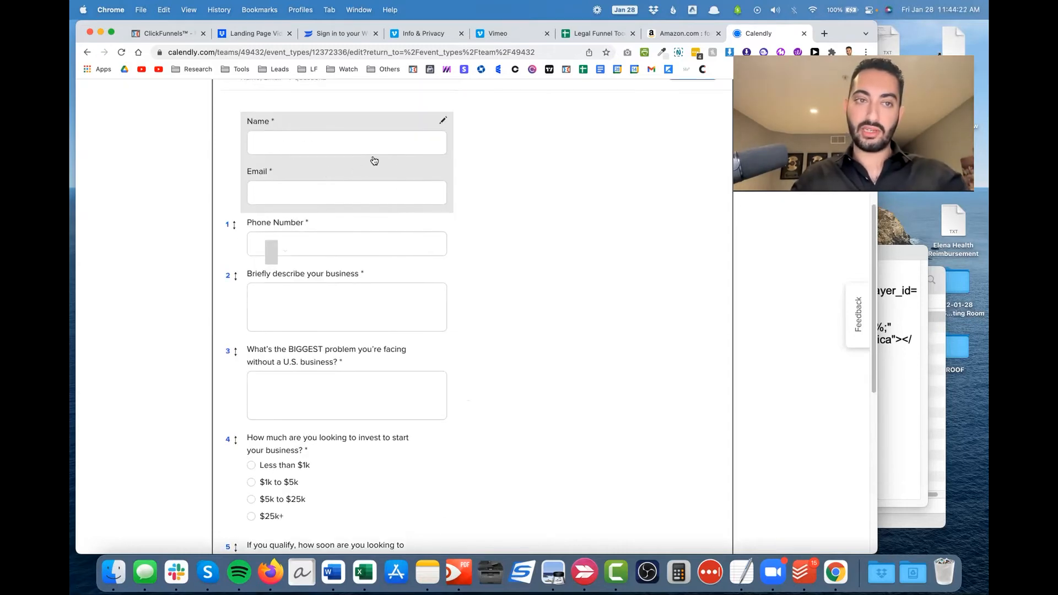
{"action": "scroll", "scroll_direction": "down", "scroll_amount": 3}
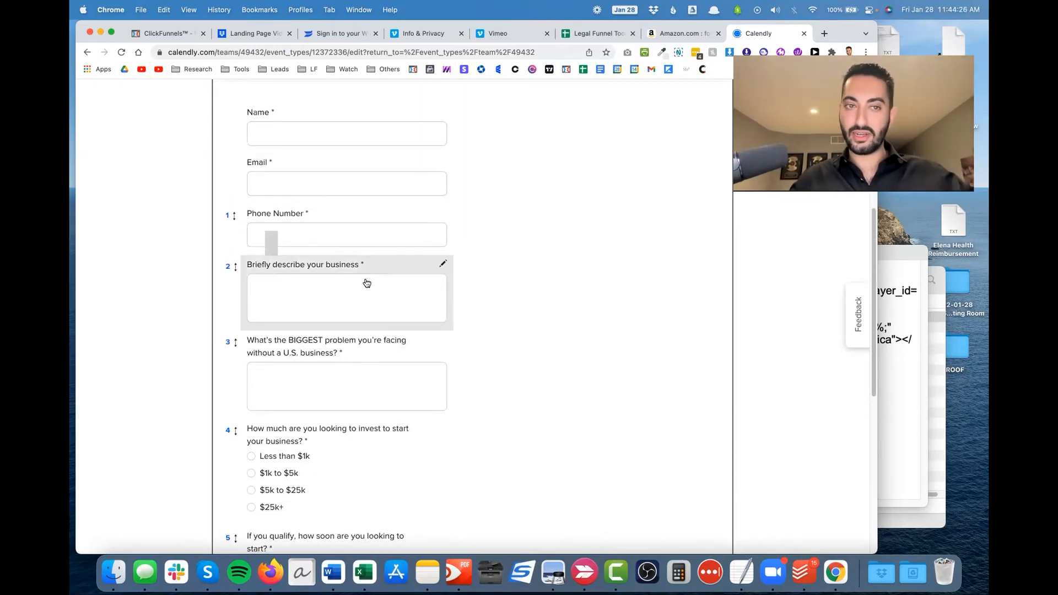
{"action": "scroll", "scroll_direction": "down", "scroll_amount": 3}
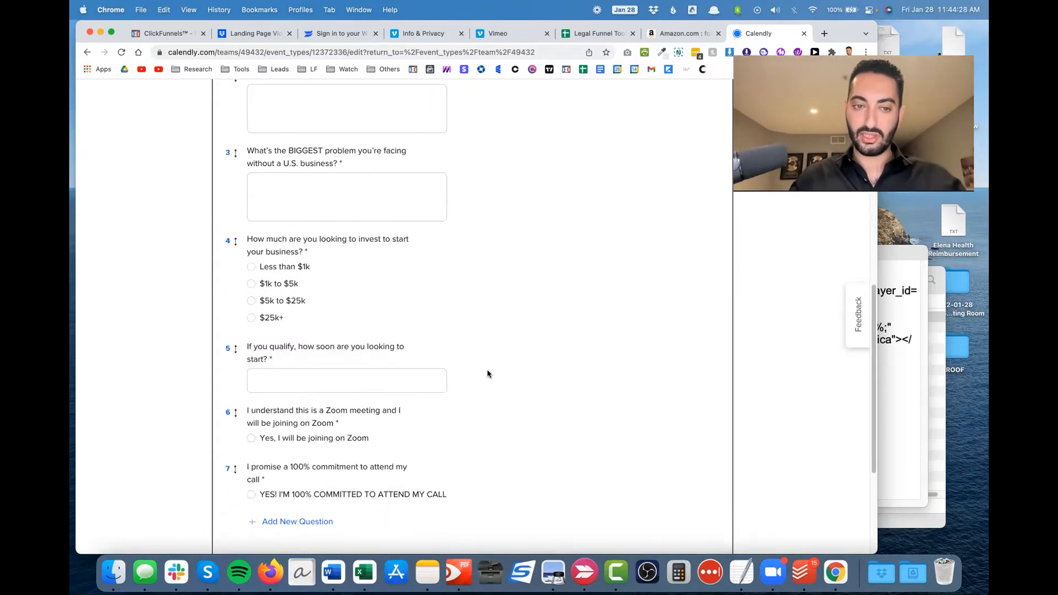
{"action": "scroll", "scroll_direction": "down", "scroll_amount": 3}
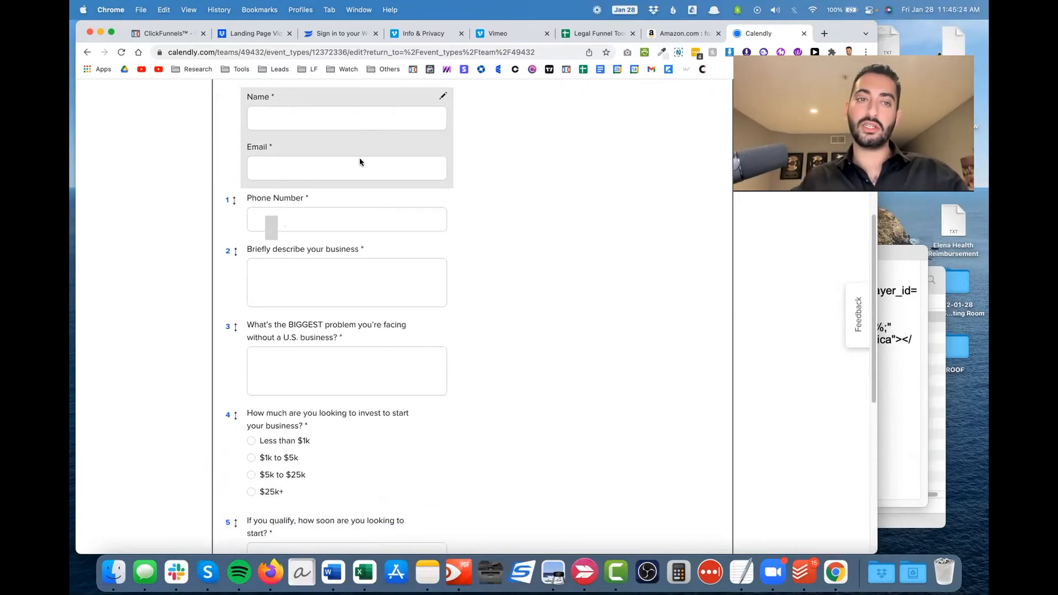
{"action": "scroll", "scroll_direction": "down", "scroll_amount": 3}
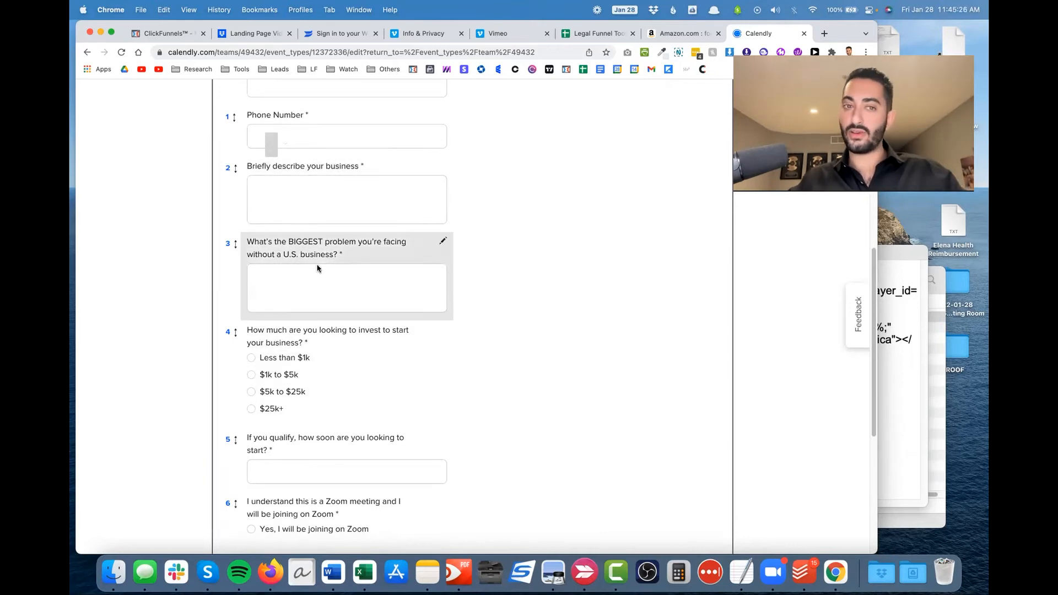
{"action": "scroll", "scroll_direction": "down", "scroll_amount": 3}
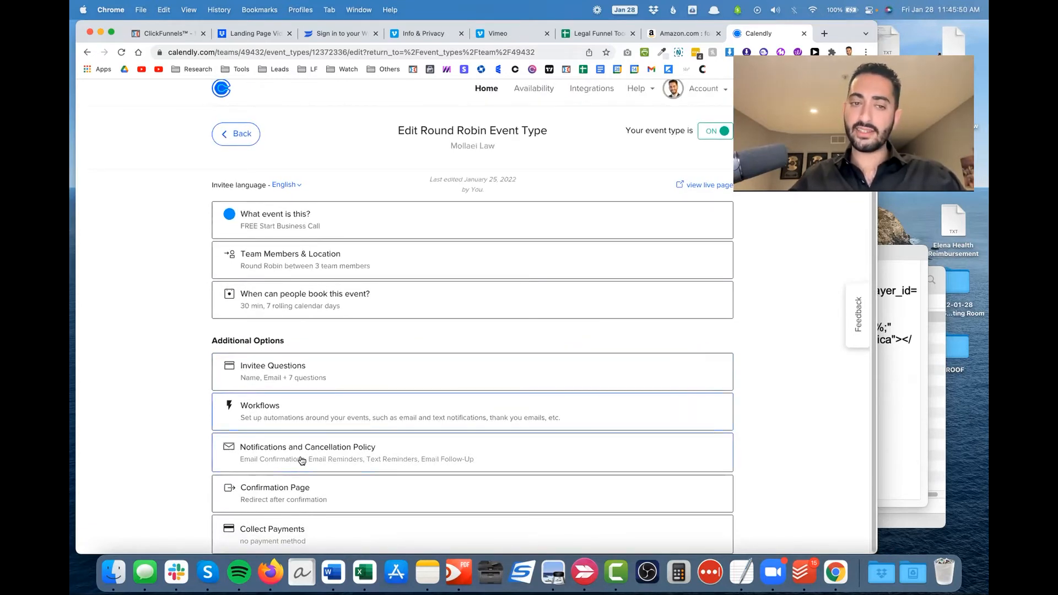
Expand Notifications and Cancellation Policy to show email and text reminder options.
{"action": "left_click", "coordinate": [307, 447]}
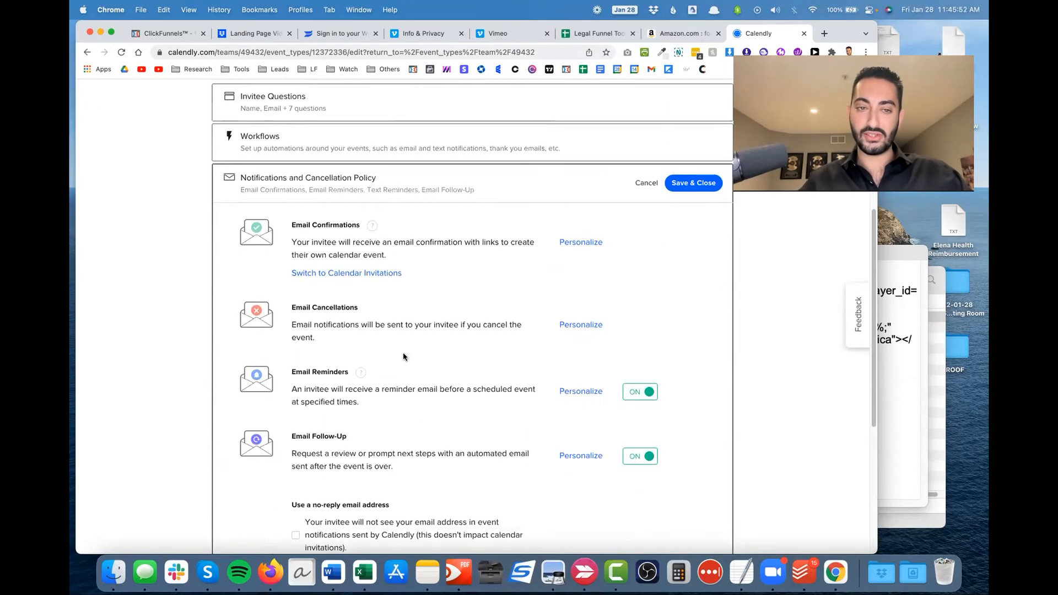
{"action": "scroll", "scroll_direction": "down", "scroll_amount": 3}
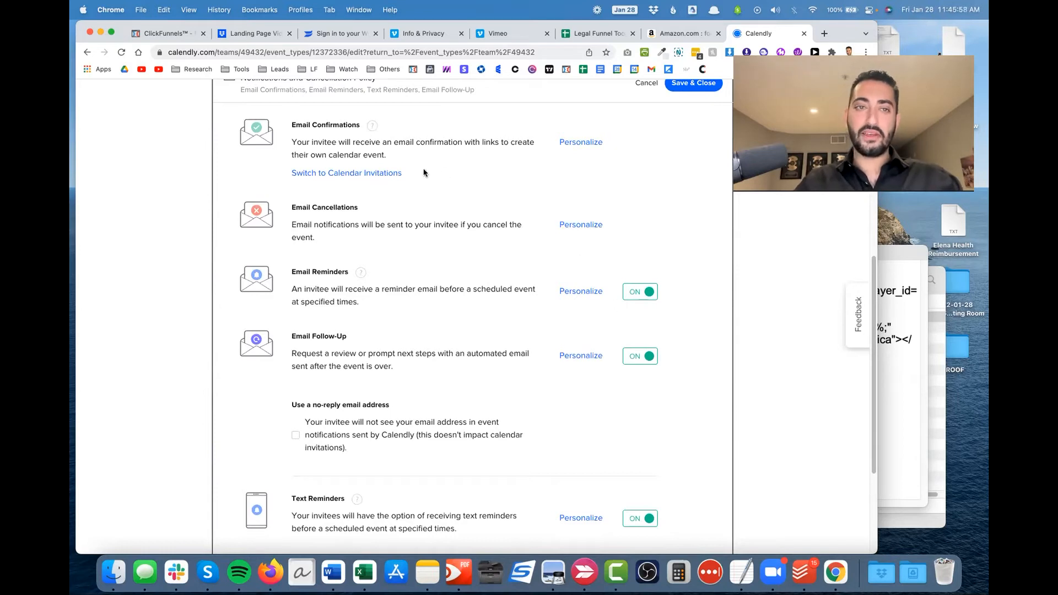
{"action": "mouse_move", "coordinate": [592, 142]}
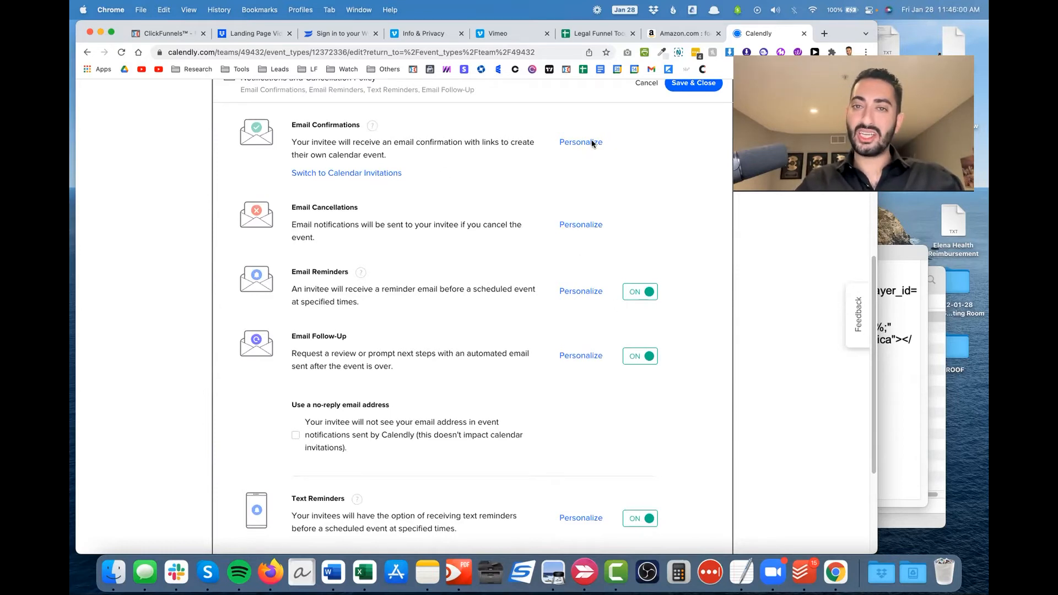
Personalize Email Confirmations and select the subject line for editing.
{"action": "left_click", "coordinate": [580, 141]}
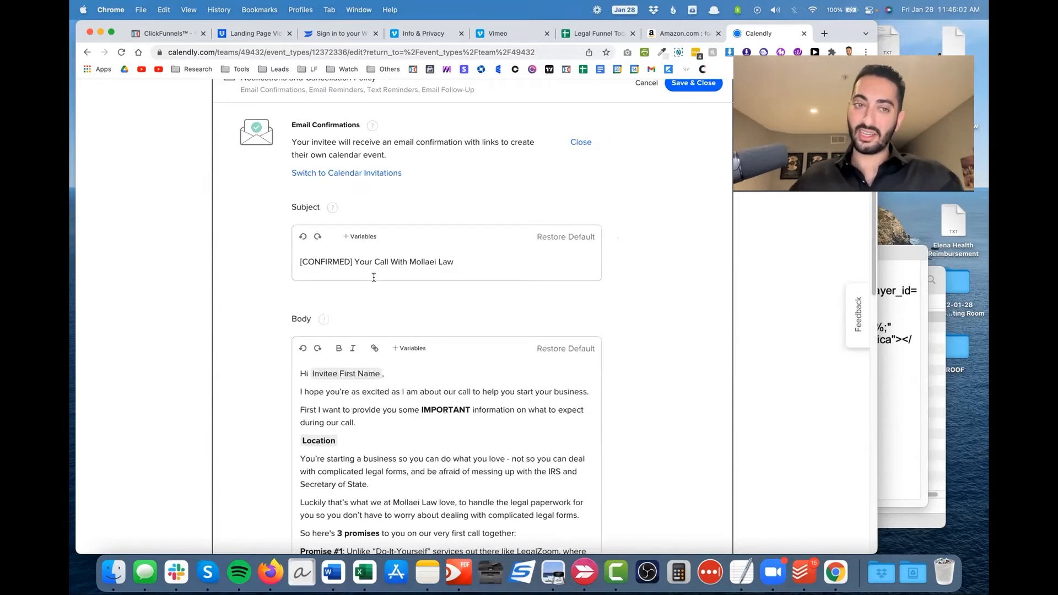
{"action": "double_click", "coordinate": [326, 262]}
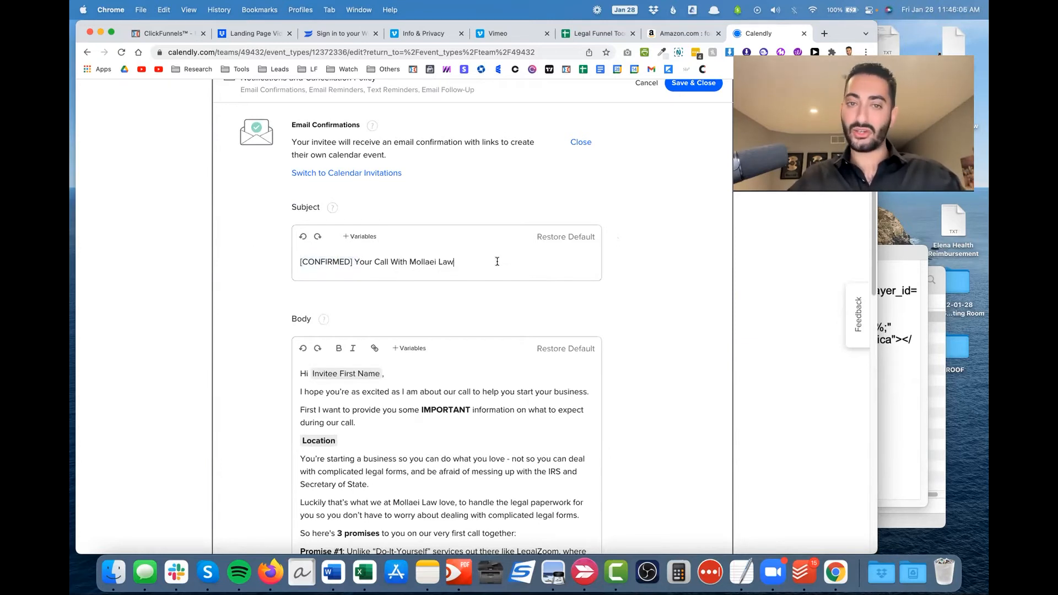
{"action": "scroll", "scroll_direction": "down", "scroll_amount": 3}
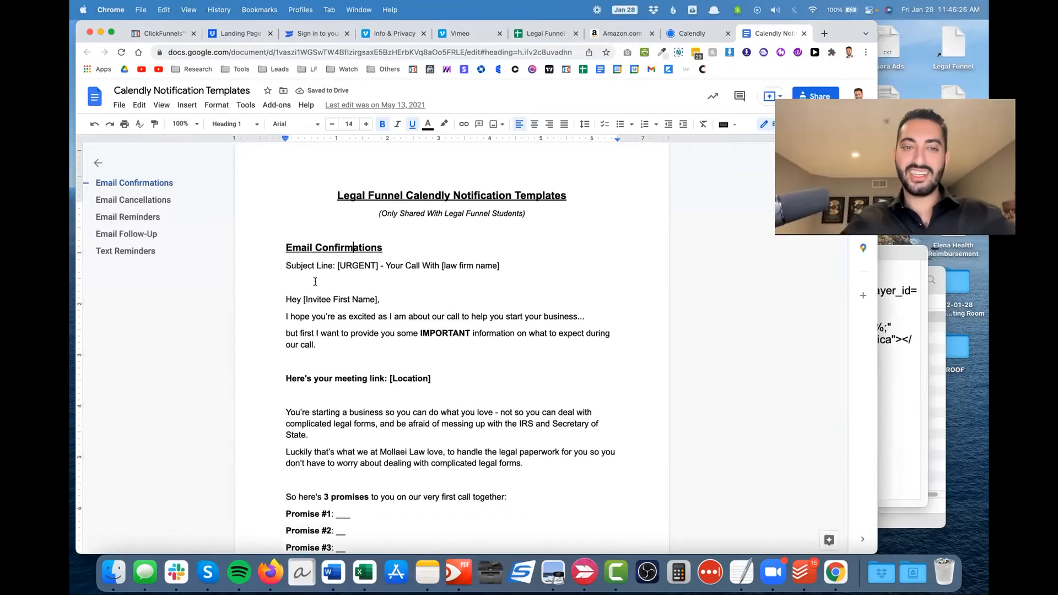
Scroll the templates document, jumping via outline to Email Reminders and Email Follow-Up.
{"action": "scroll", "scroll_direction": "down", "scroll_amount": 3}
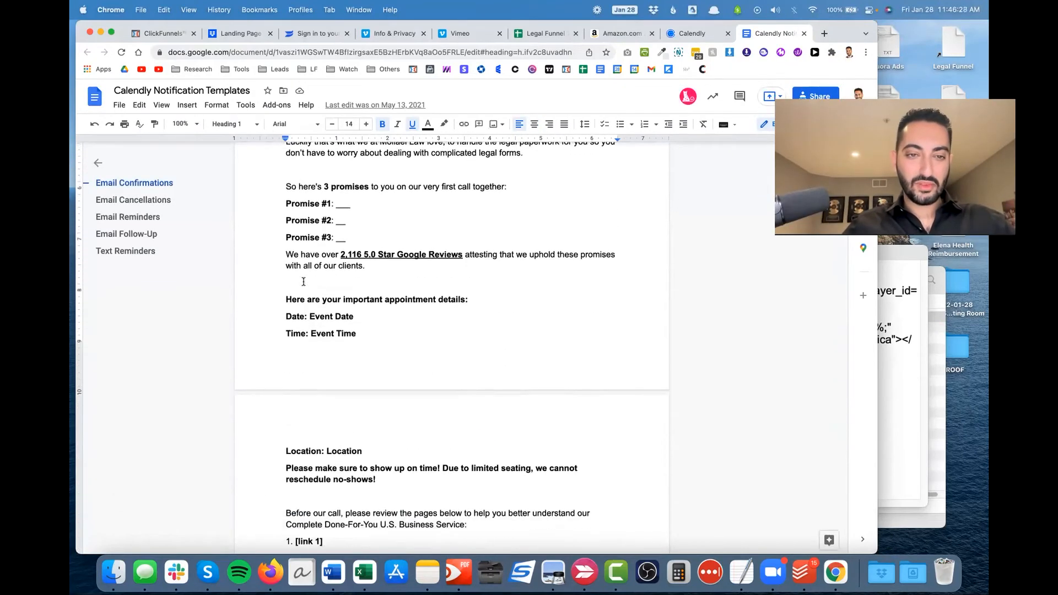
{"action": "left_click", "coordinate": [133, 199]}
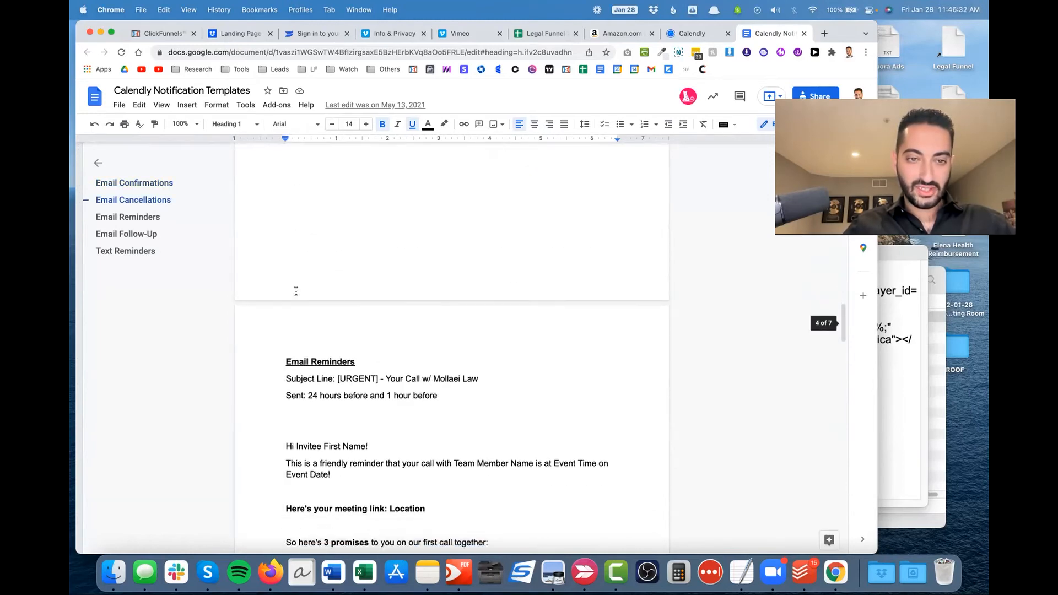
{"action": "scroll", "scroll_direction": "down", "scroll_amount": 3}
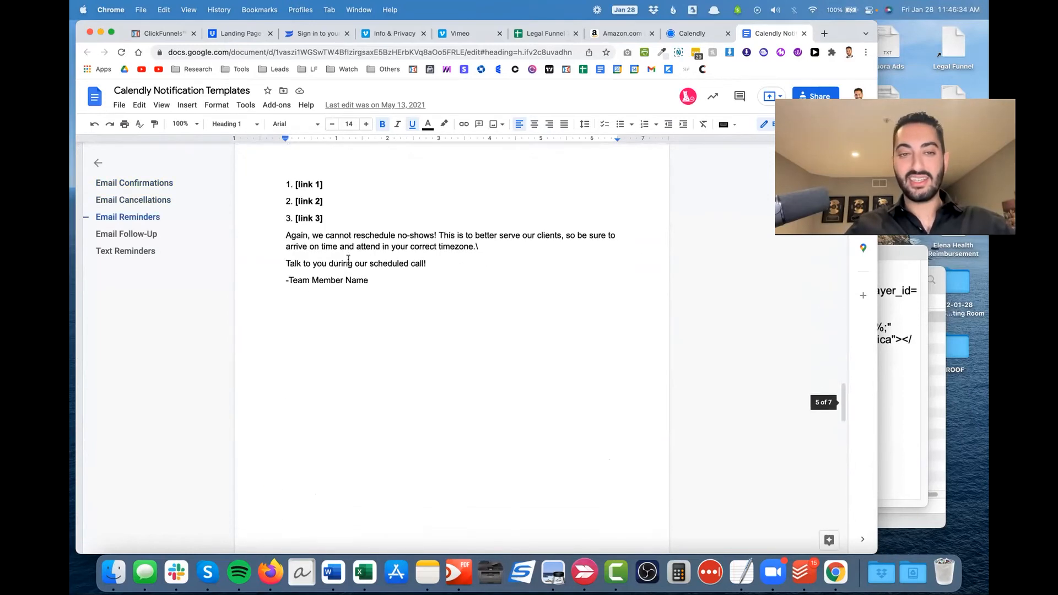
{"action": "left_click", "coordinate": [126, 234]}
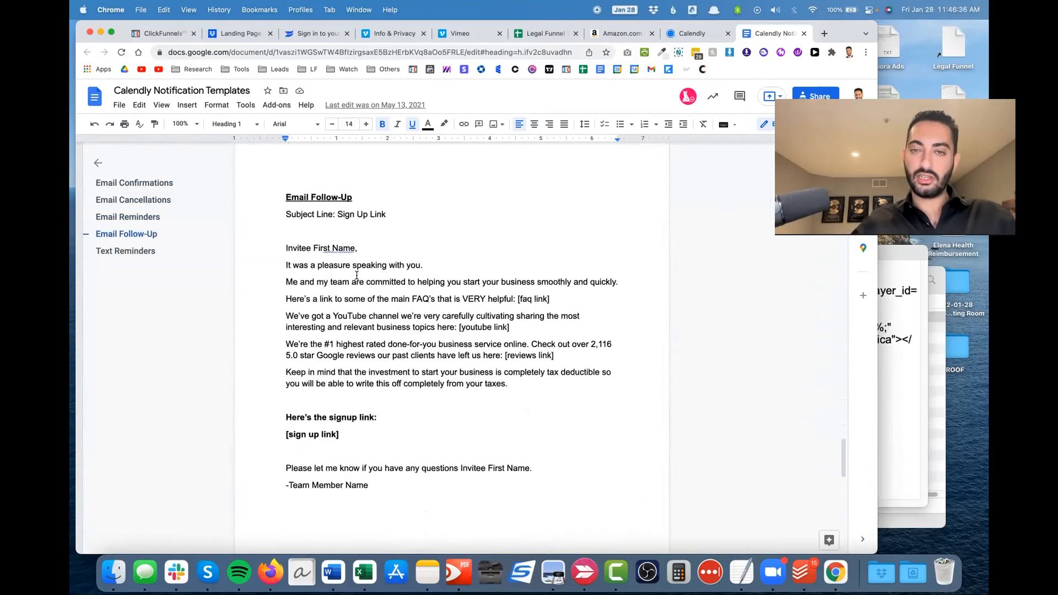
{"action": "left_click", "coordinate": [691, 33]}
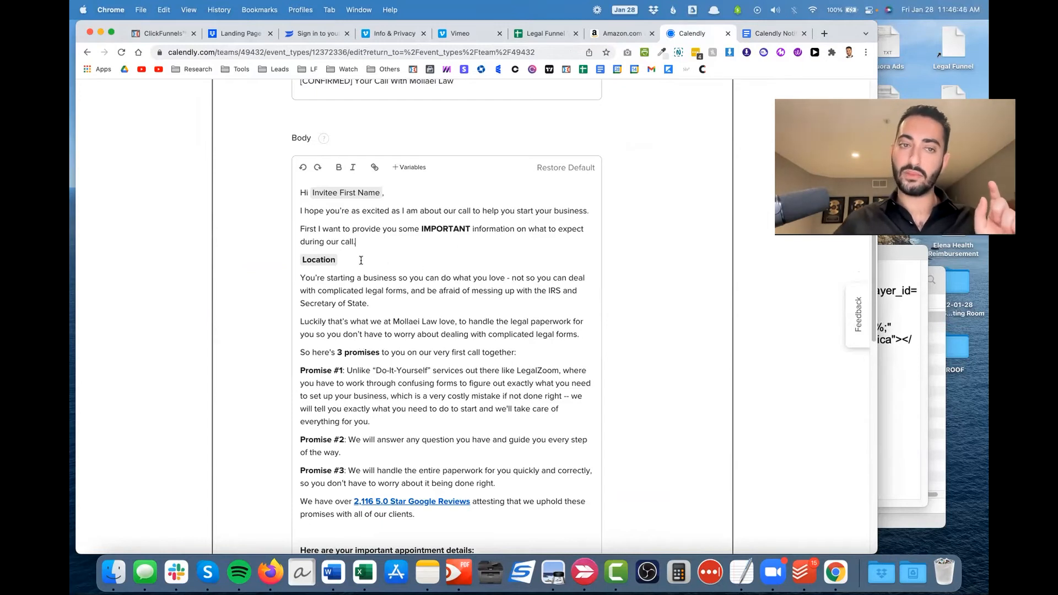
Highlight the promises in the confirmation body and open its FAQ resource link.
{"action": "left_click_drag", "start_coordinate": [300, 277], "coordinate": [370, 304]}
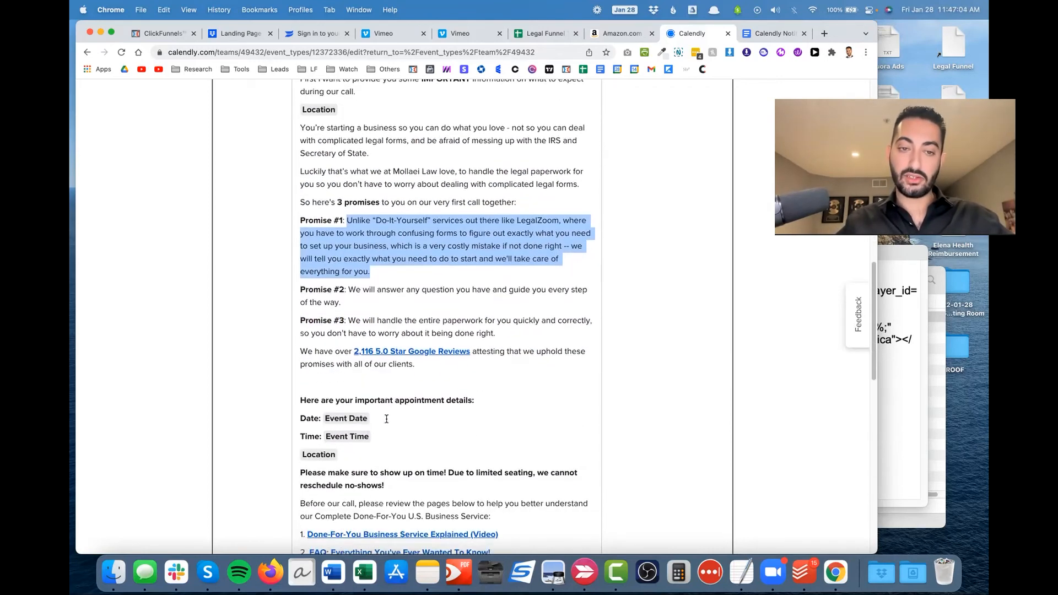
{"action": "scroll", "scroll_direction": "down", "scroll_amount": 3}
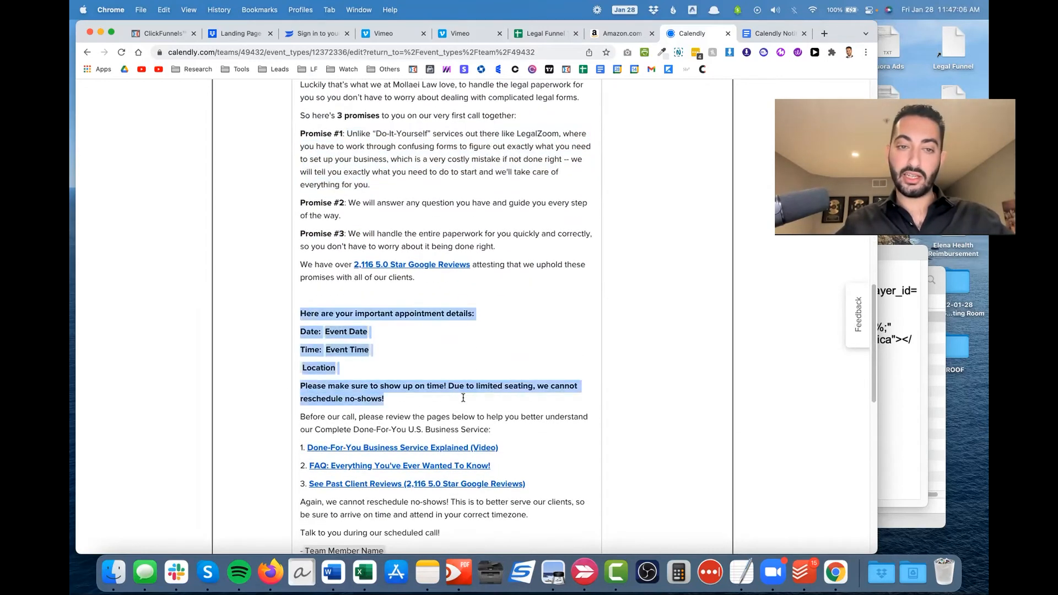
{"action": "scroll", "scroll_direction": "down", "scroll_amount": 3}
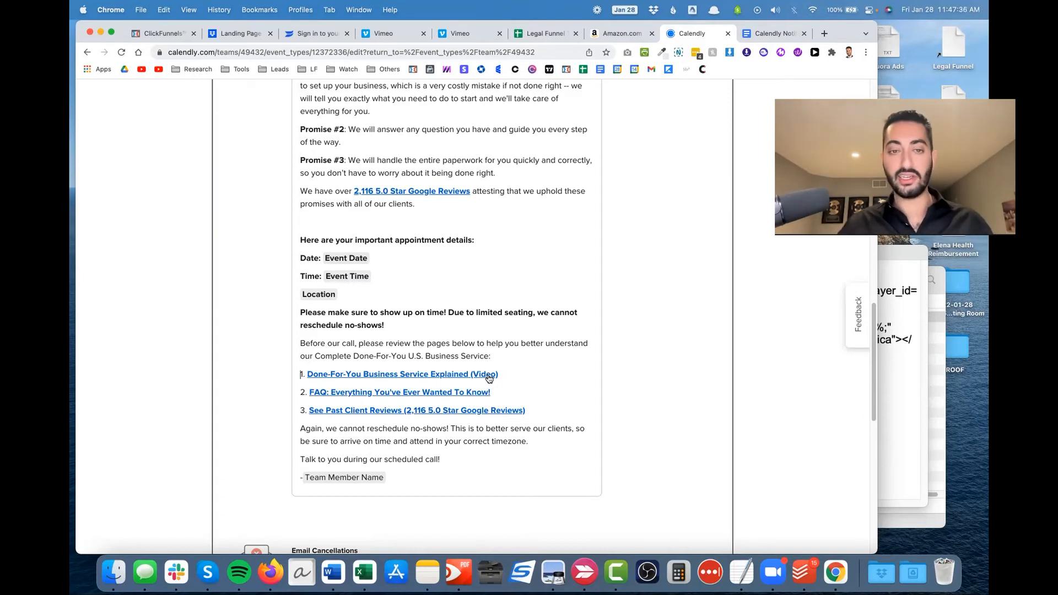
{"action": "left_click", "coordinate": [399, 392]}
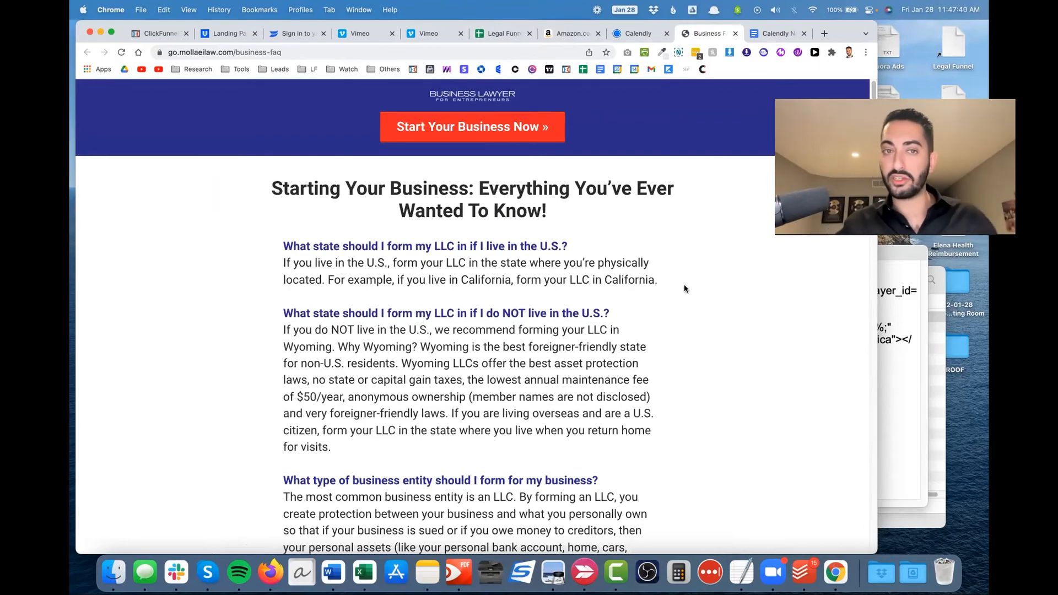
Check the bundle checkout and reviews links; review link text now reads '3,016 5.0 Star Google Reviews'.
{"action": "scroll", "scroll_direction": "down", "scroll_amount": 3}
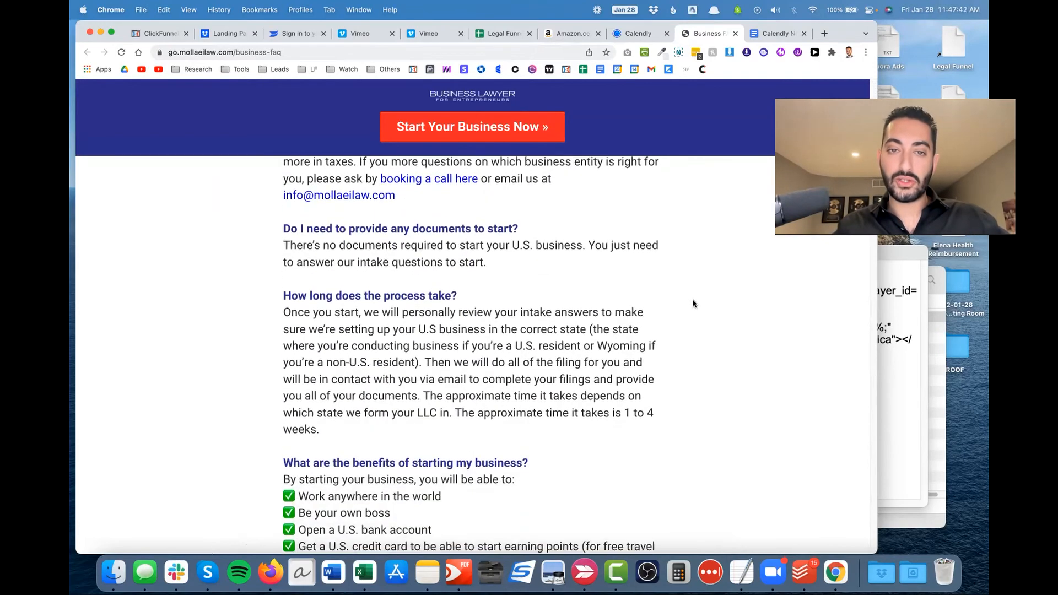
{"action": "scroll", "scroll_direction": "down", "scroll_amount": 3}
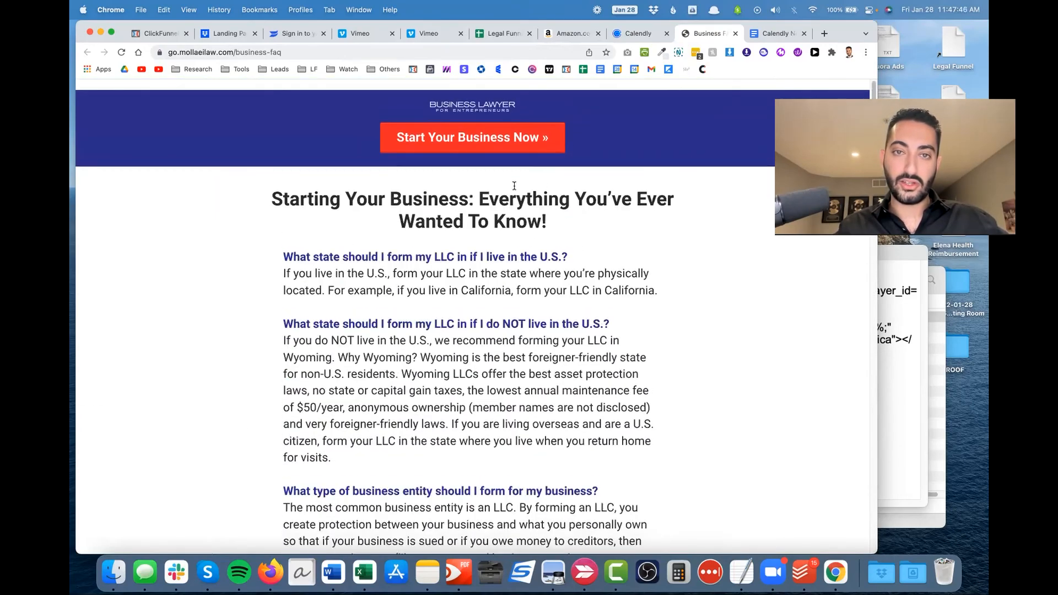
{"action": "scroll", "scroll_direction": "down", "scroll_amount": 3}
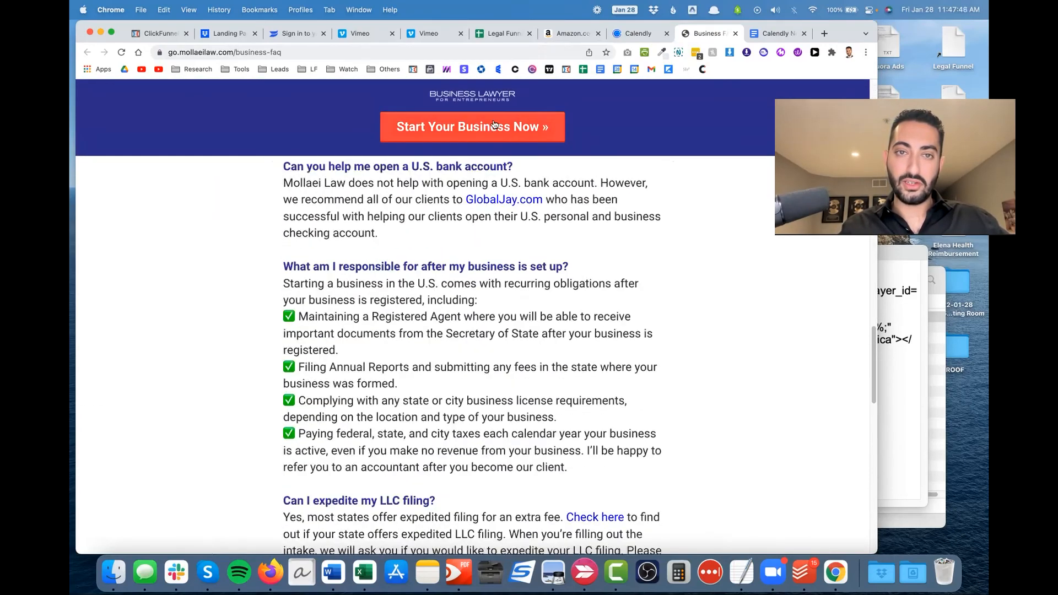
{"action": "left_click", "coordinate": [472, 126]}
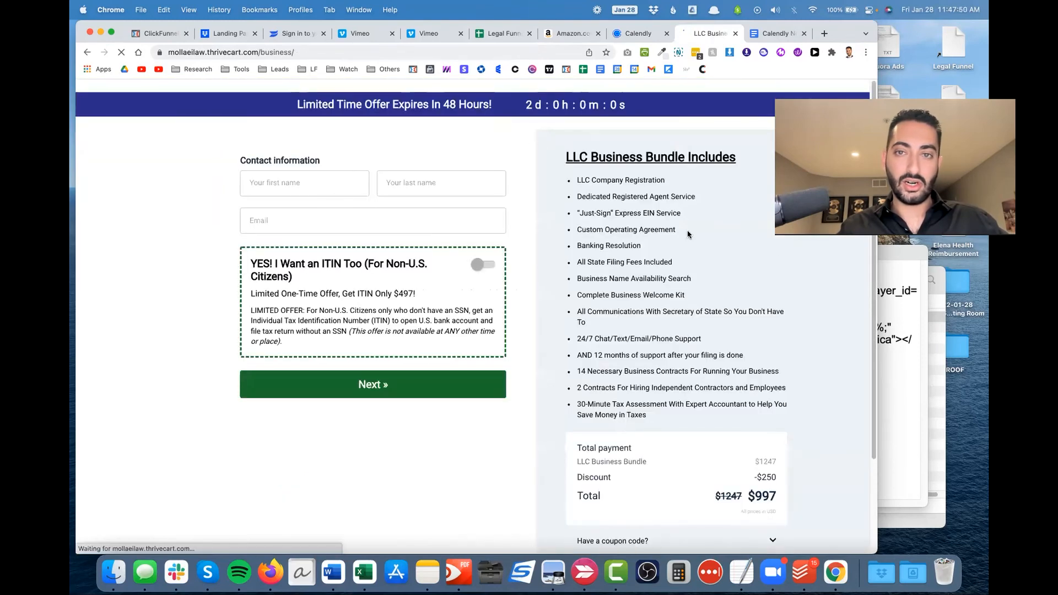
{"action": "left_click", "coordinate": [691, 33]}
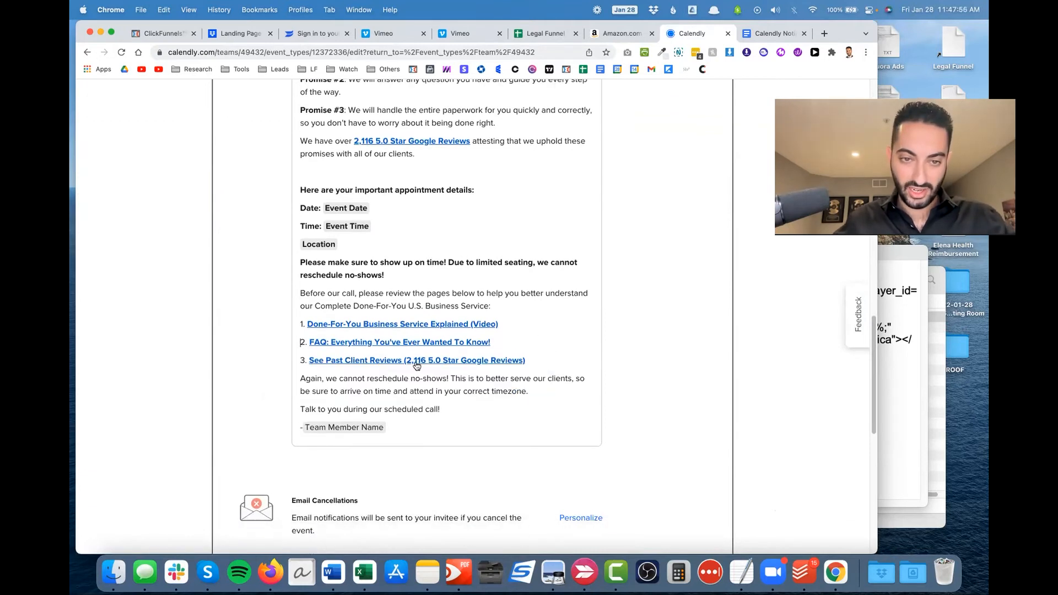
{"action": "left_click", "coordinate": [415, 360]}
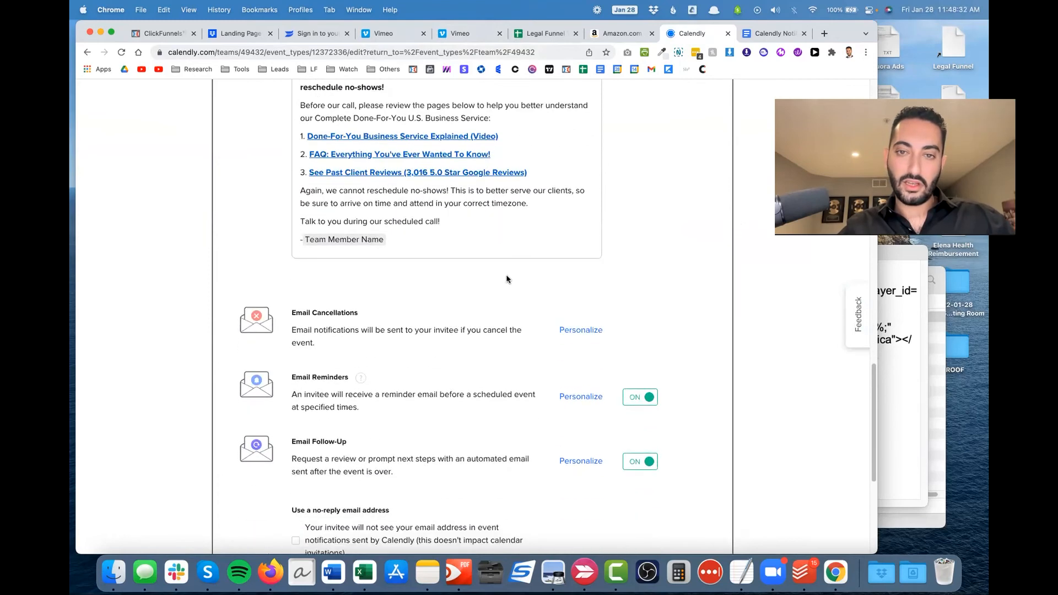
{"action": "mouse_move", "coordinate": [512, 286]}
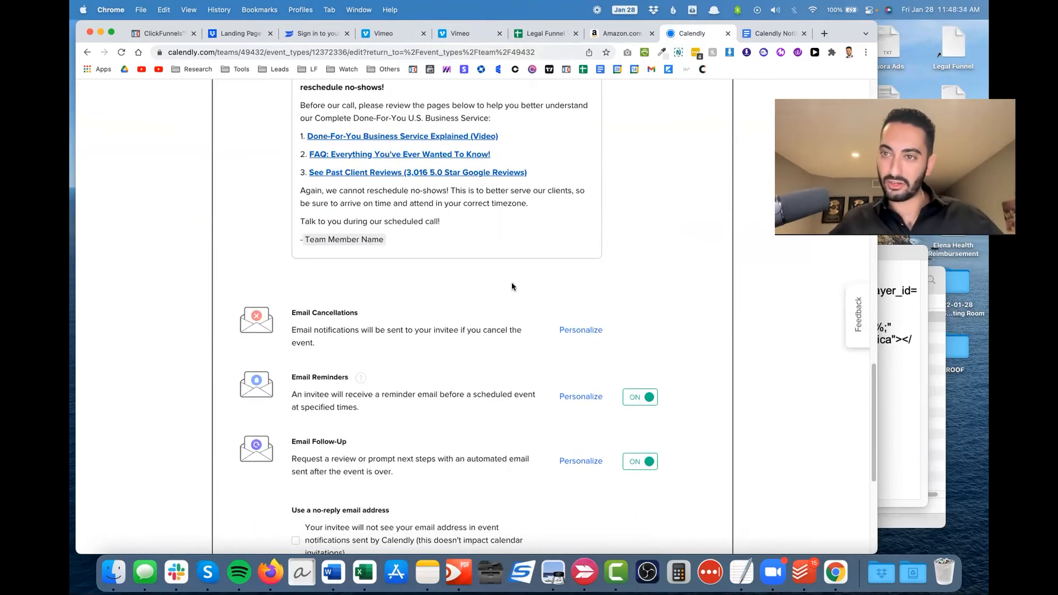
{"action": "scroll", "scroll_direction": "down", "scroll_amount": 3}
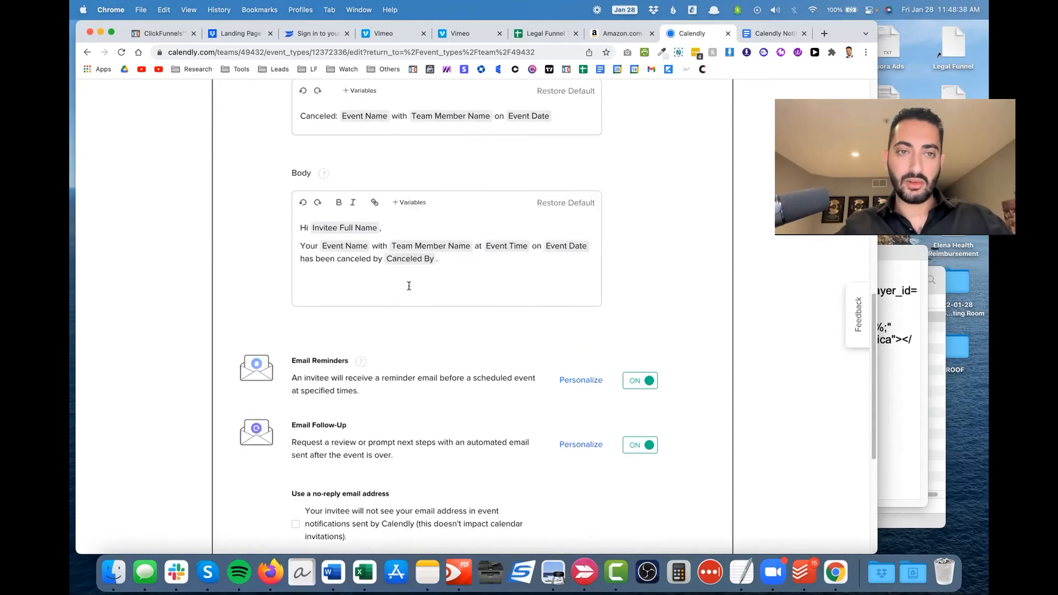
Scroll past the cancellation email to the reminder timings of 24 hours and 1 hour before.
{"action": "scroll", "scroll_direction": "down", "scroll_amount": 3}
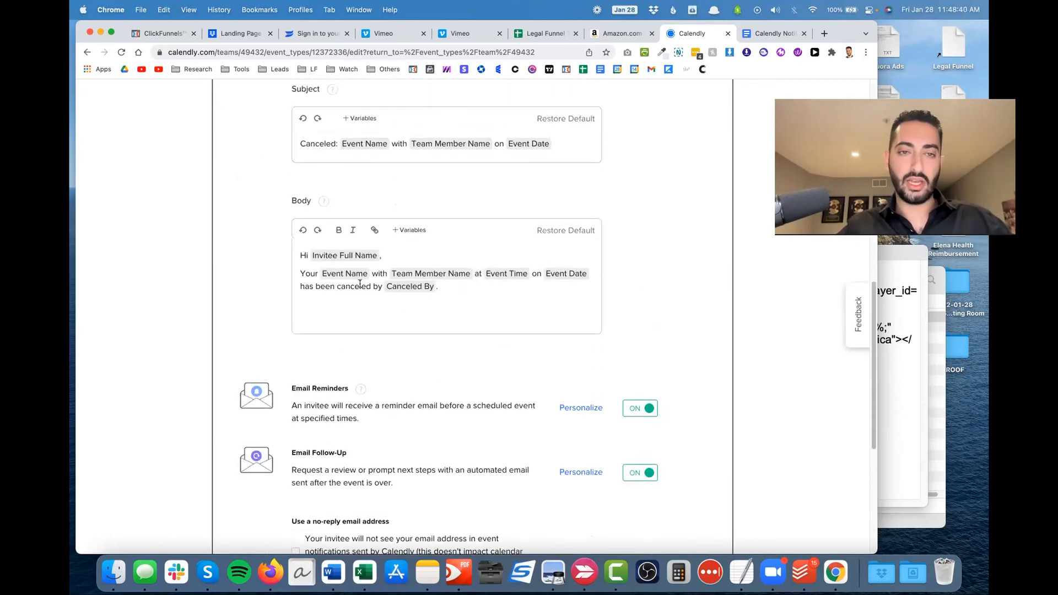
{"action": "scroll", "scroll_direction": "down", "scroll_amount": 3}
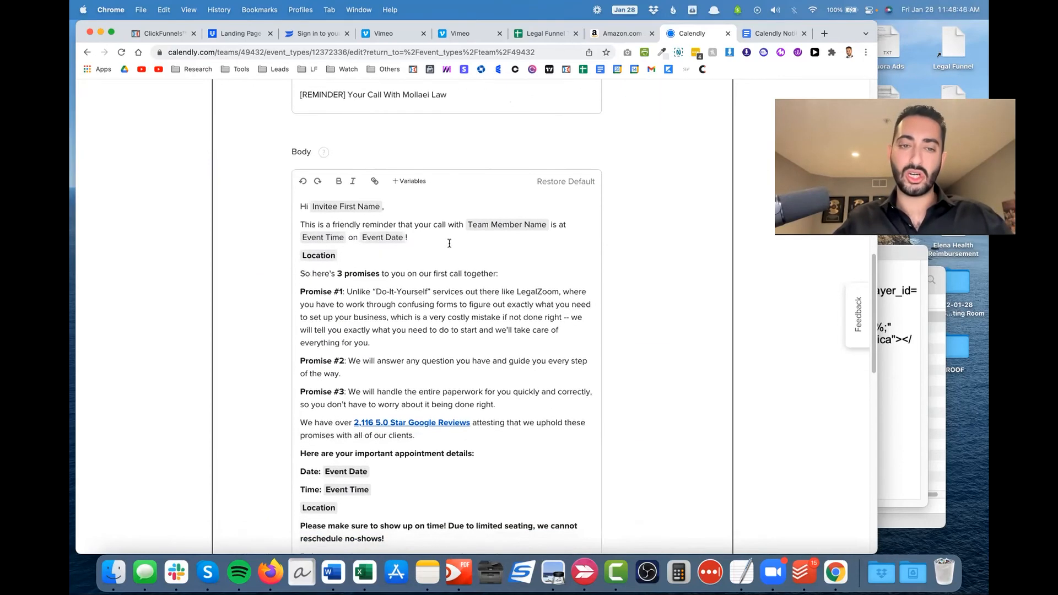
{"action": "scroll", "scroll_direction": "down", "scroll_amount": 3}
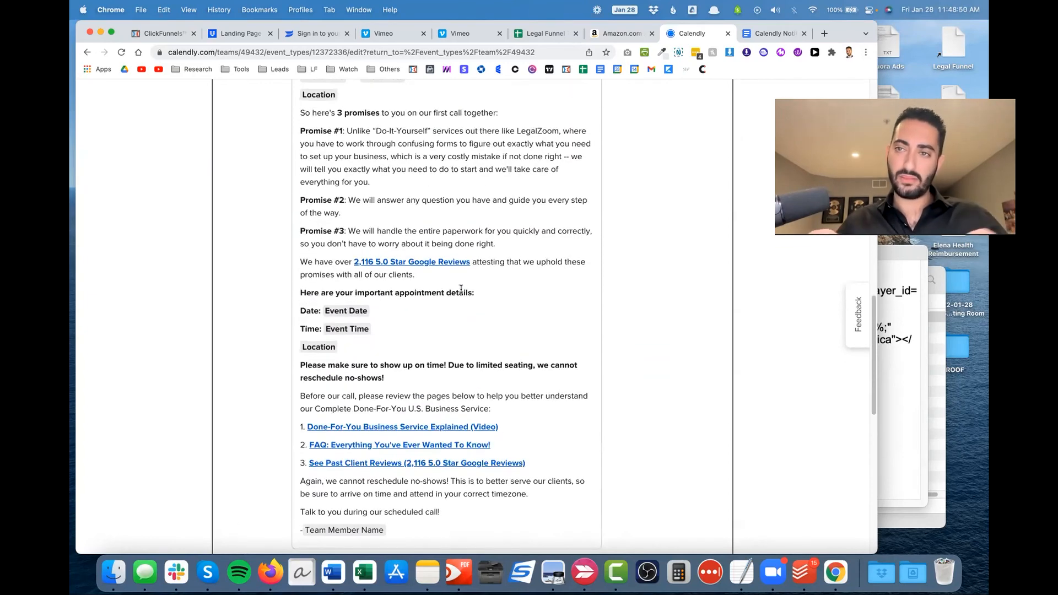
{"action": "scroll", "scroll_direction": "down", "scroll_amount": 3}
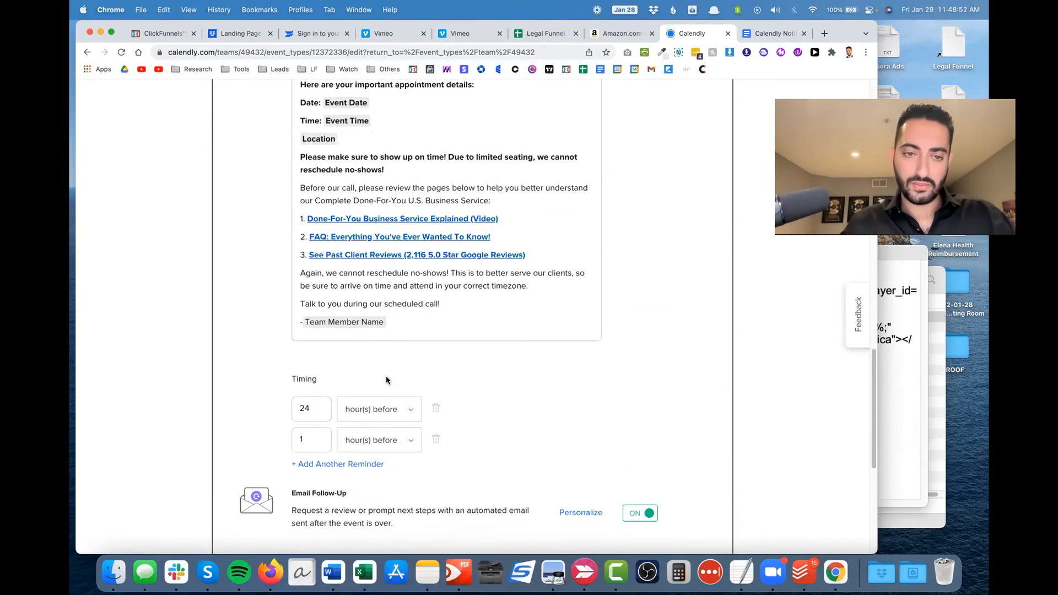
{"action": "scroll", "scroll_direction": "down", "scroll_amount": 3}
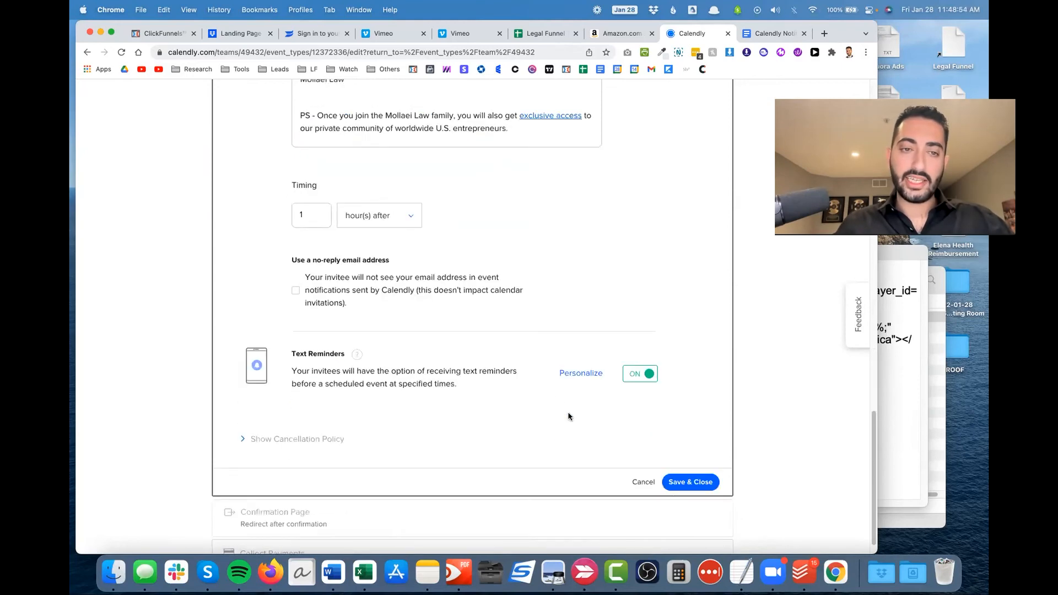
{"action": "scroll", "scroll_direction": "down", "scroll_amount": 3}
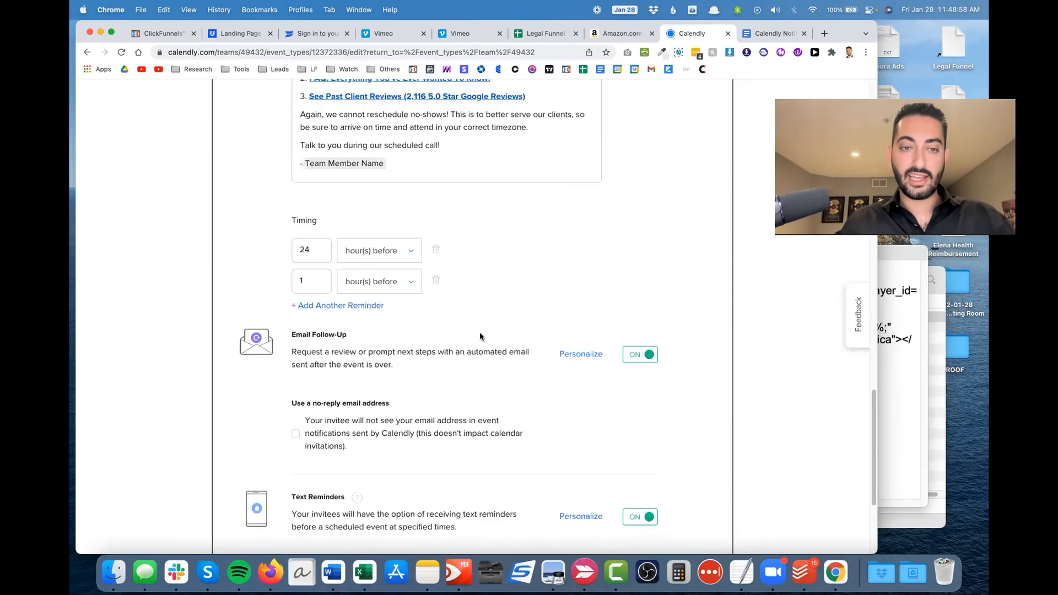
{"action": "scroll", "scroll_direction": "down", "scroll_amount": 3}
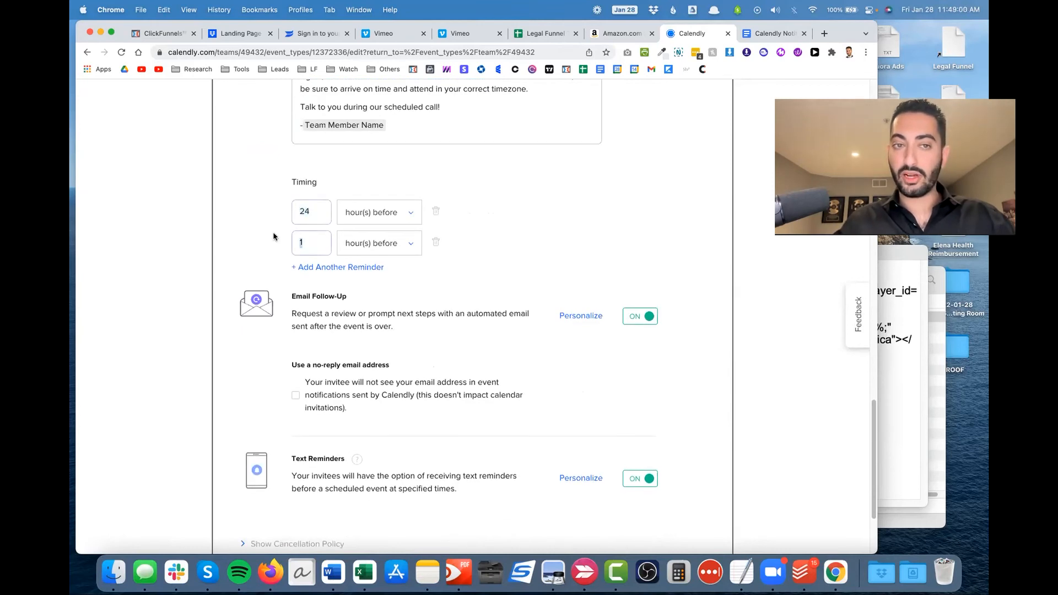
{"action": "scroll", "scroll_direction": "down", "scroll_amount": 3}
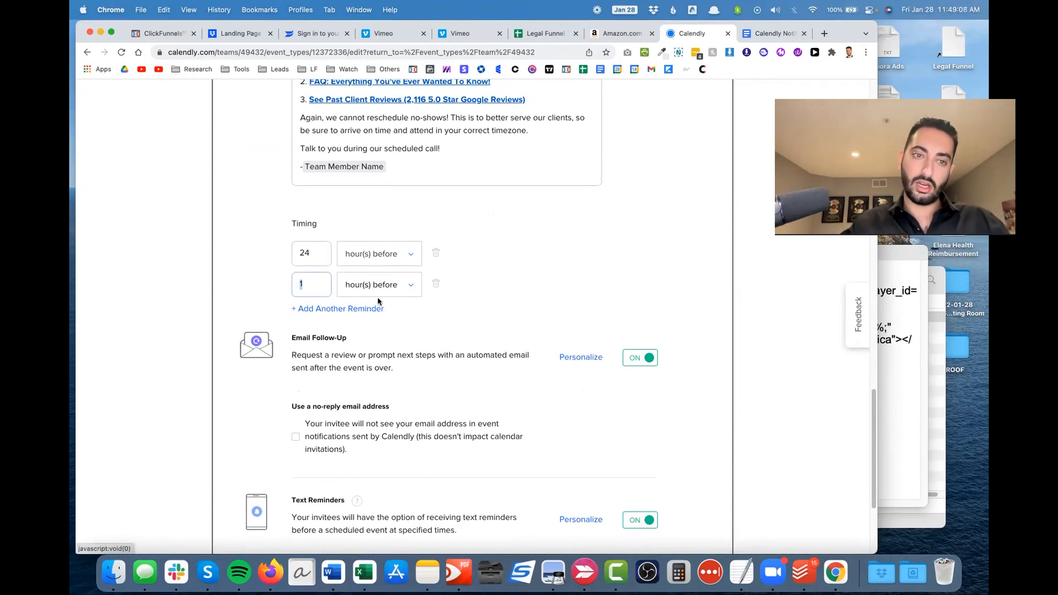
{"action": "scroll", "scroll_direction": "down", "scroll_amount": 3}
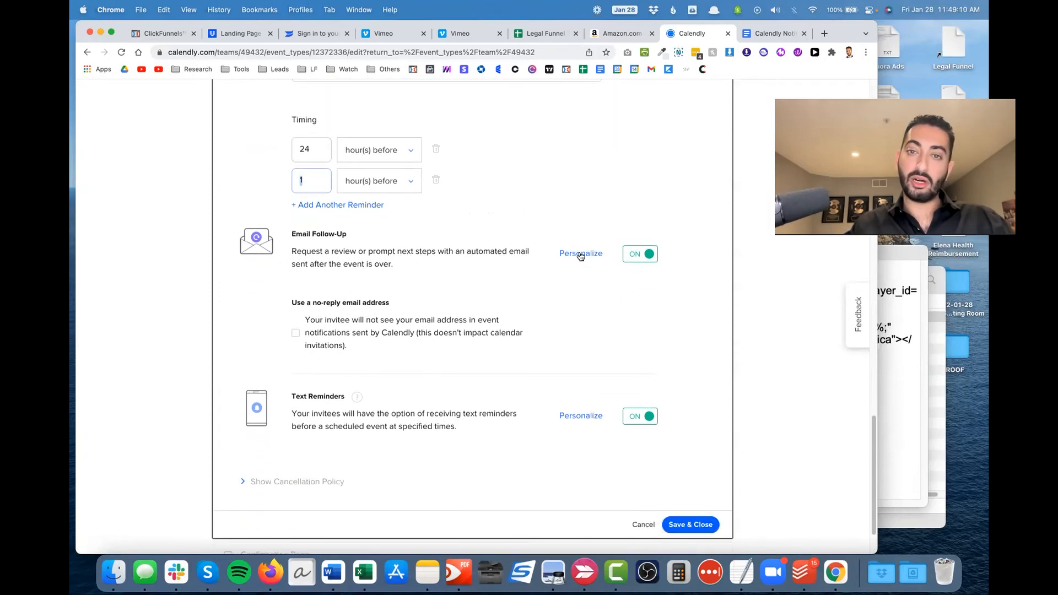
Review the Email Follow-Up template with signup and review links, sent 1 hour after the call.
{"action": "left_click", "coordinate": [580, 253]}
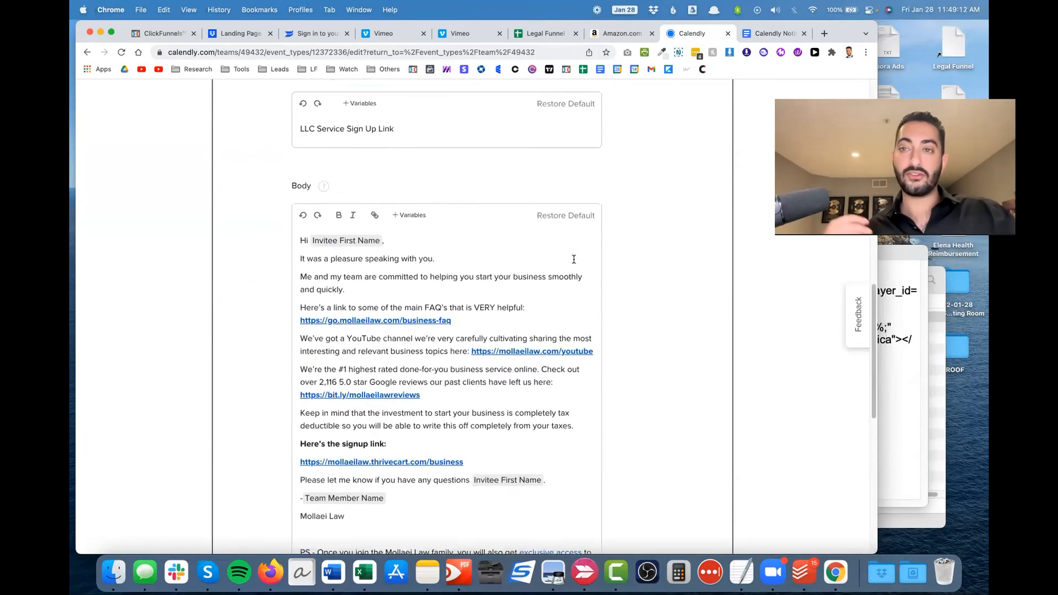
{"action": "scroll", "scroll_direction": "down", "scroll_amount": 3}
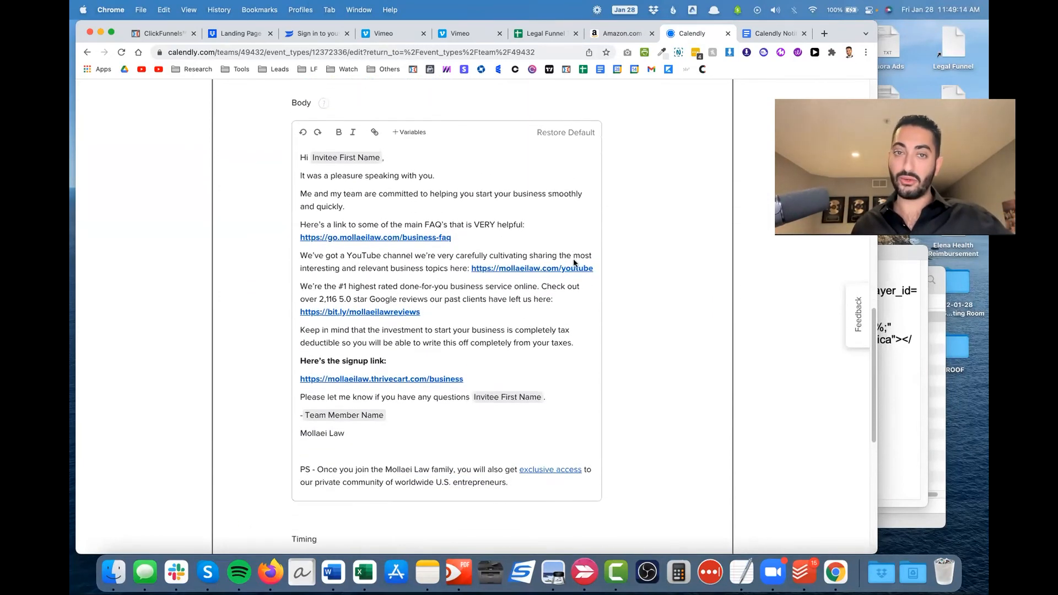
{"action": "scroll", "scroll_direction": "down", "scroll_amount": 3}
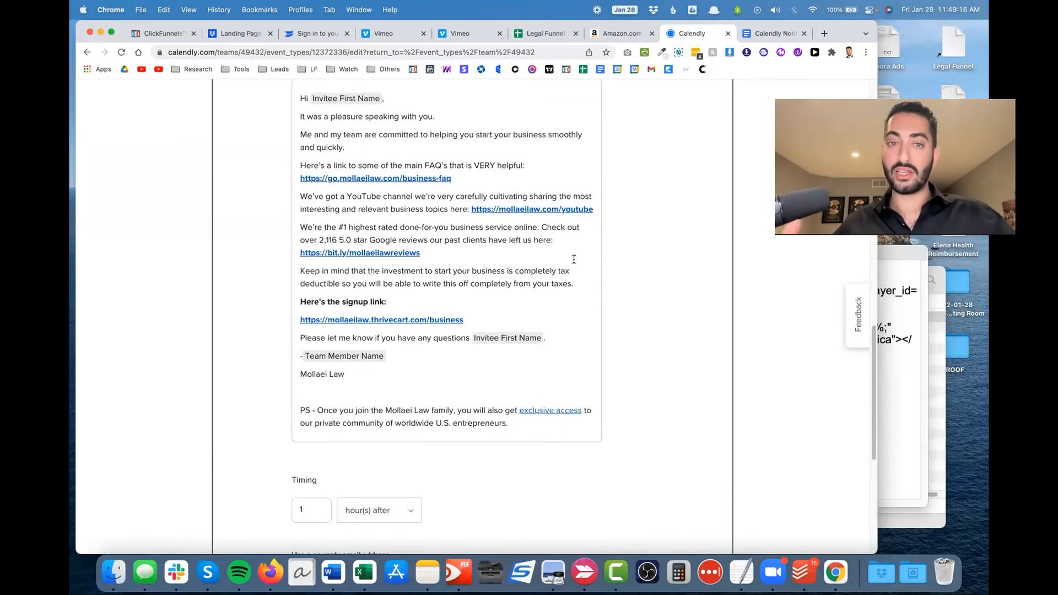
{"action": "scroll", "scroll_direction": "down", "scroll_amount": 3}
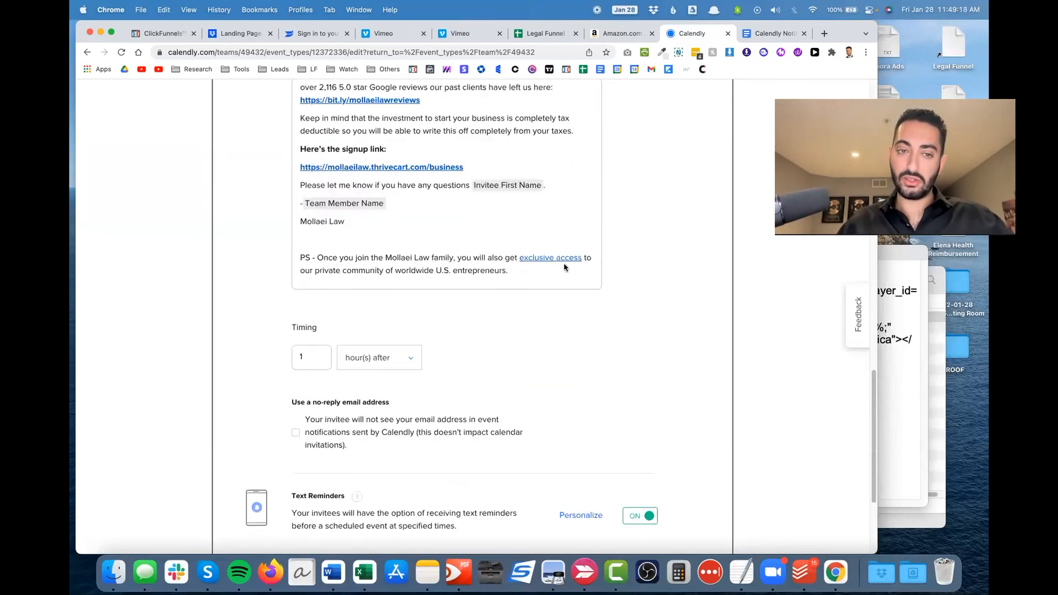
{"action": "scroll", "scroll_direction": "down", "scroll_amount": 3}
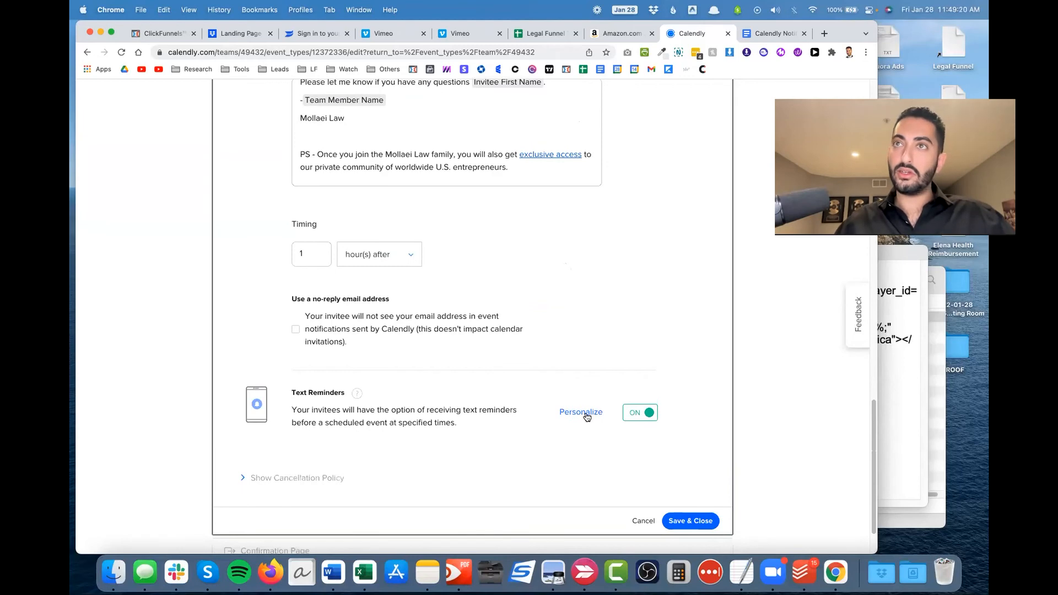
Open Text Reminders to see the Zoom time-and-date message sent 1 hour and 24 hours before.
{"action": "left_click", "coordinate": [581, 413]}
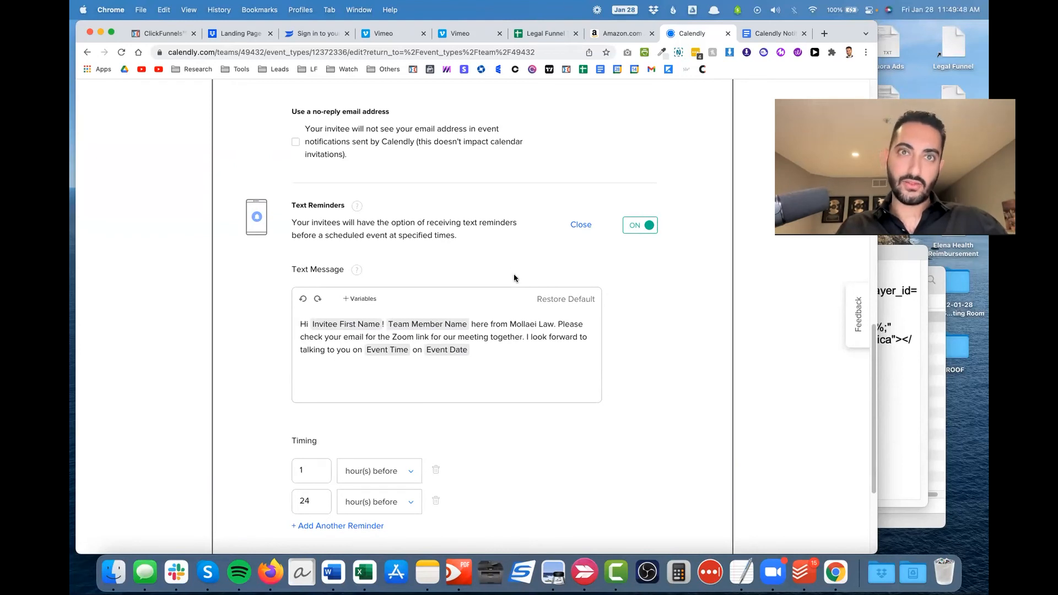
{"action": "scroll", "scroll_direction": "down", "scroll_amount": 3}
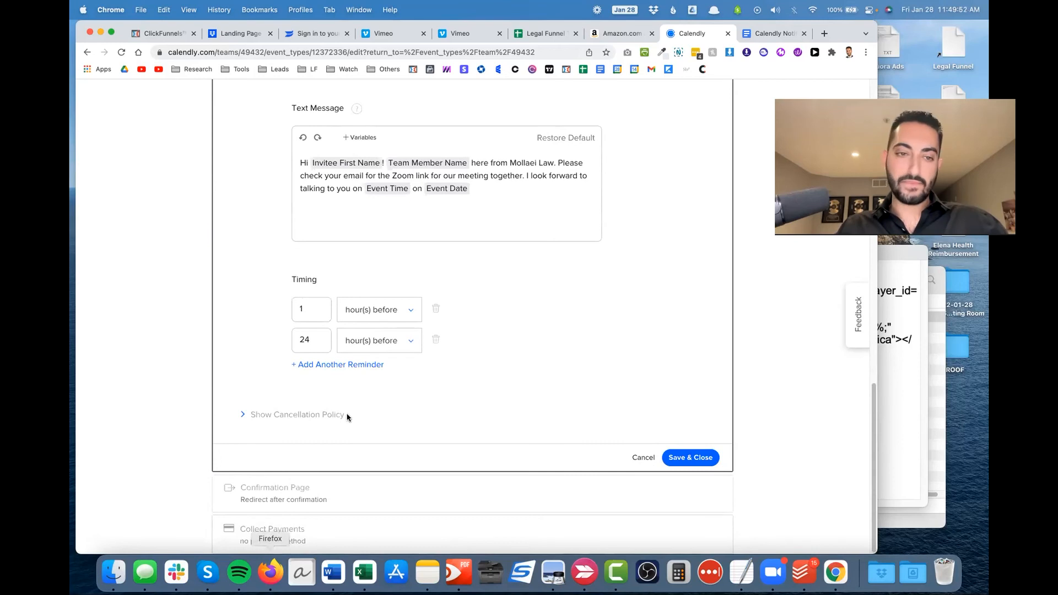
Read the no-cancellations policy, then close the notification editor without saving changes.
{"action": "left_click", "coordinate": [297, 415]}
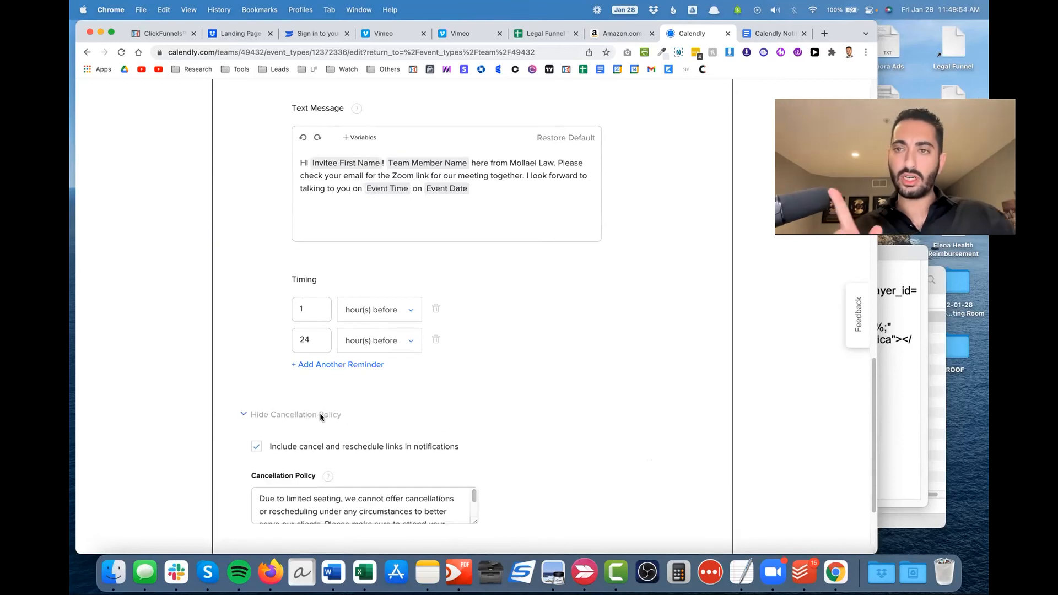
{"action": "scroll", "scroll_direction": "down", "scroll_amount": 3}
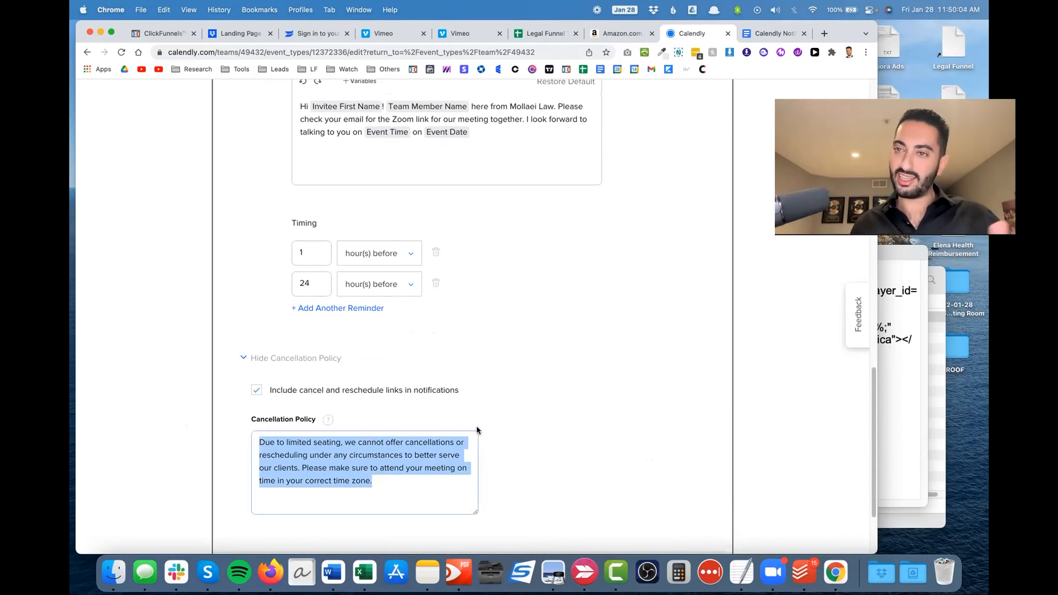
{"action": "scroll", "scroll_direction": "down", "scroll_amount": 3}
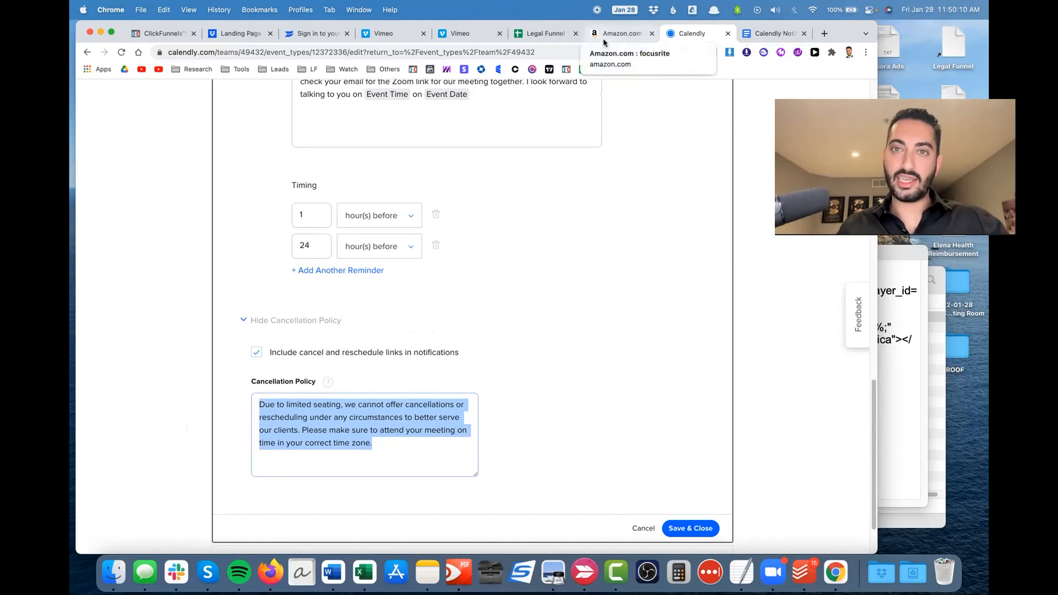
{"action": "scroll", "scroll_direction": "down", "scroll_amount": 3}
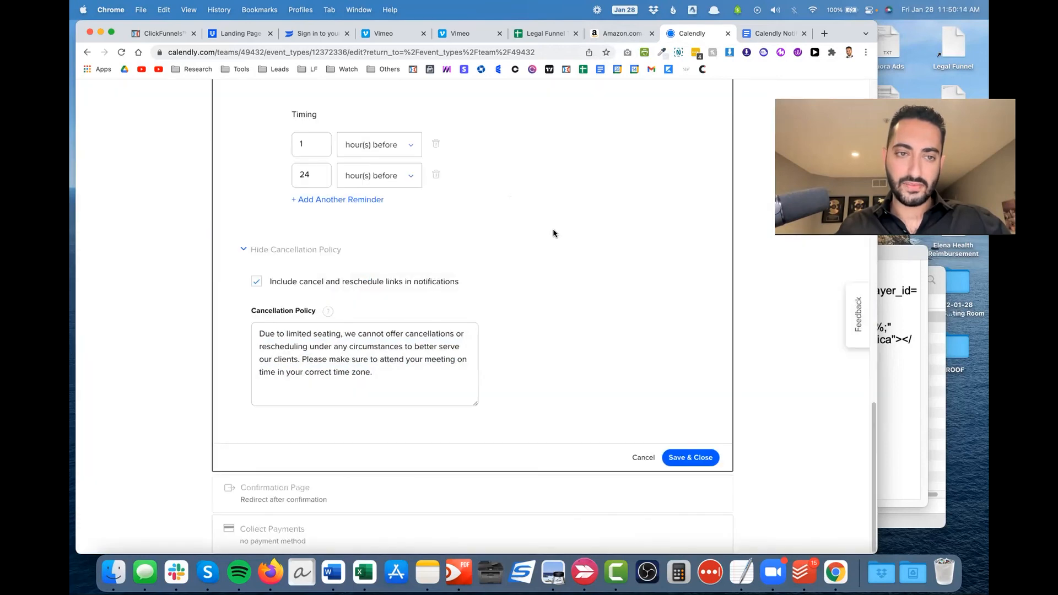
{"action": "left_click", "coordinate": [643, 457]}
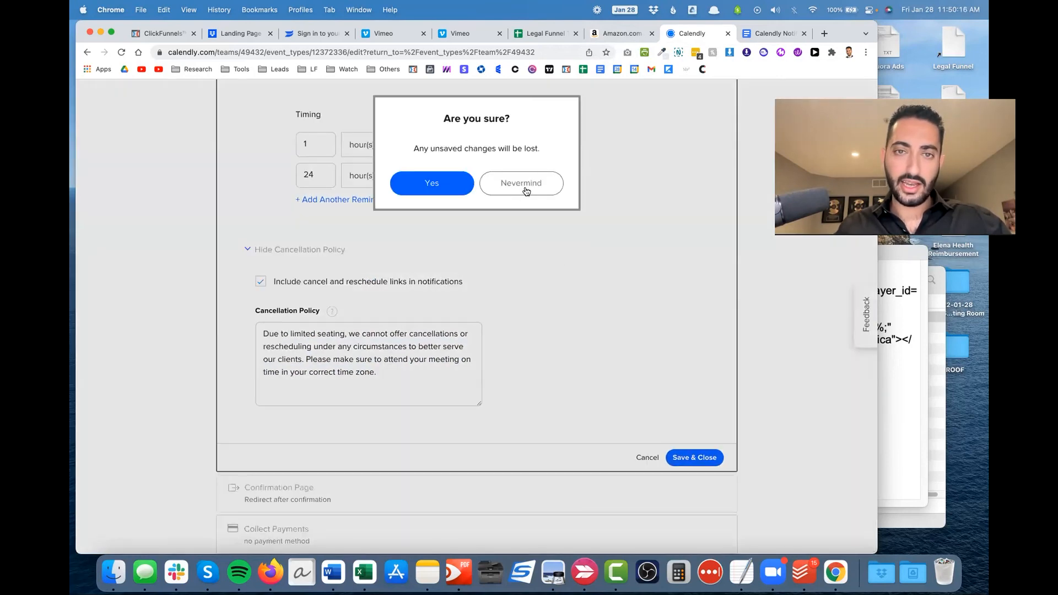
{"action": "left_click", "coordinate": [431, 183]}
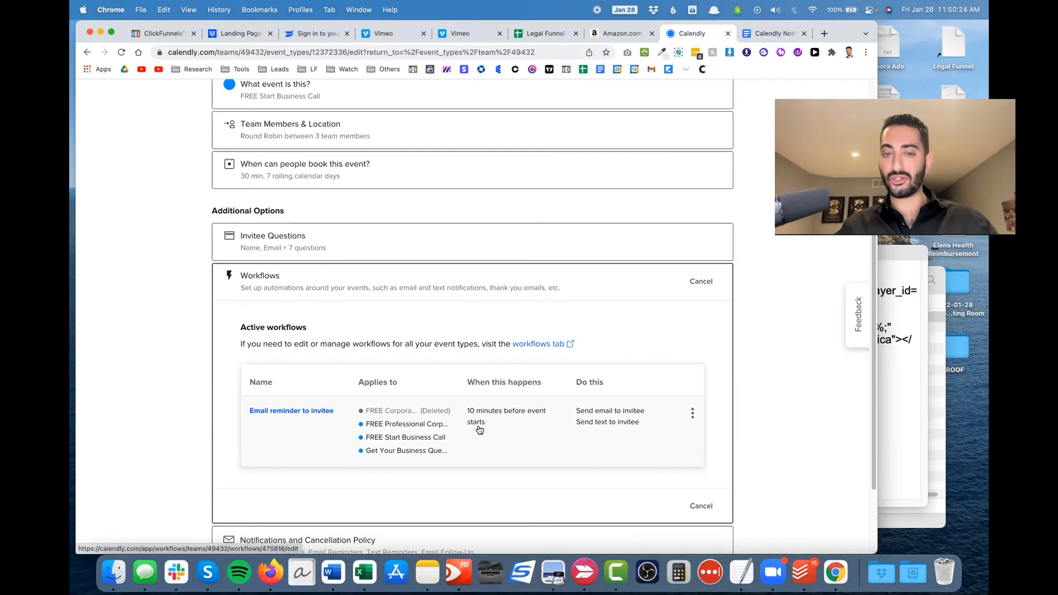
{"action": "mouse_move", "coordinate": [540, 437]}
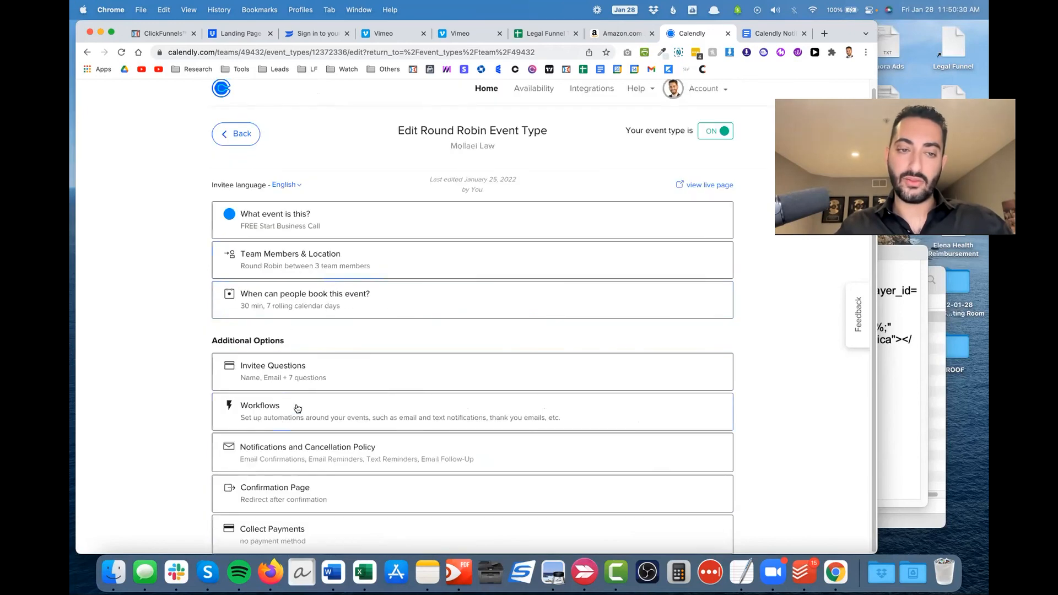
{"action": "mouse_move", "coordinate": [314, 414]}
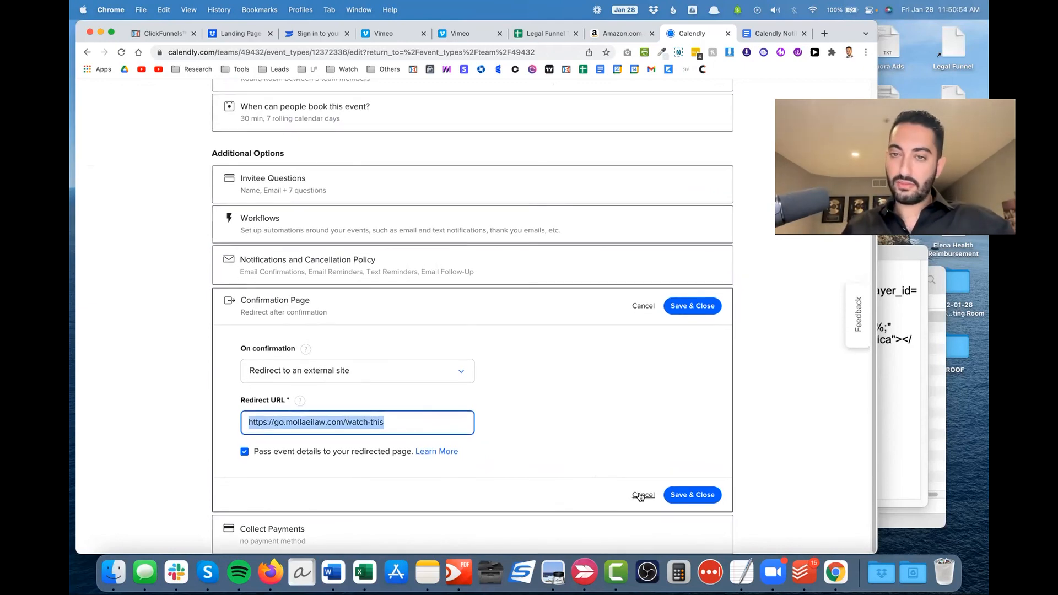
{"action": "left_click", "coordinate": [643, 495]}
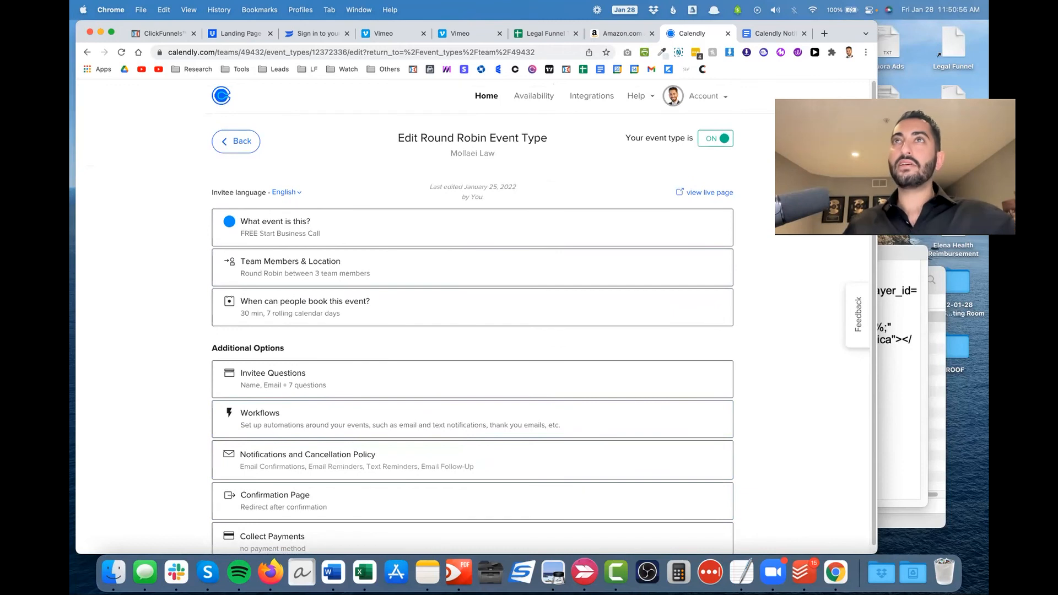